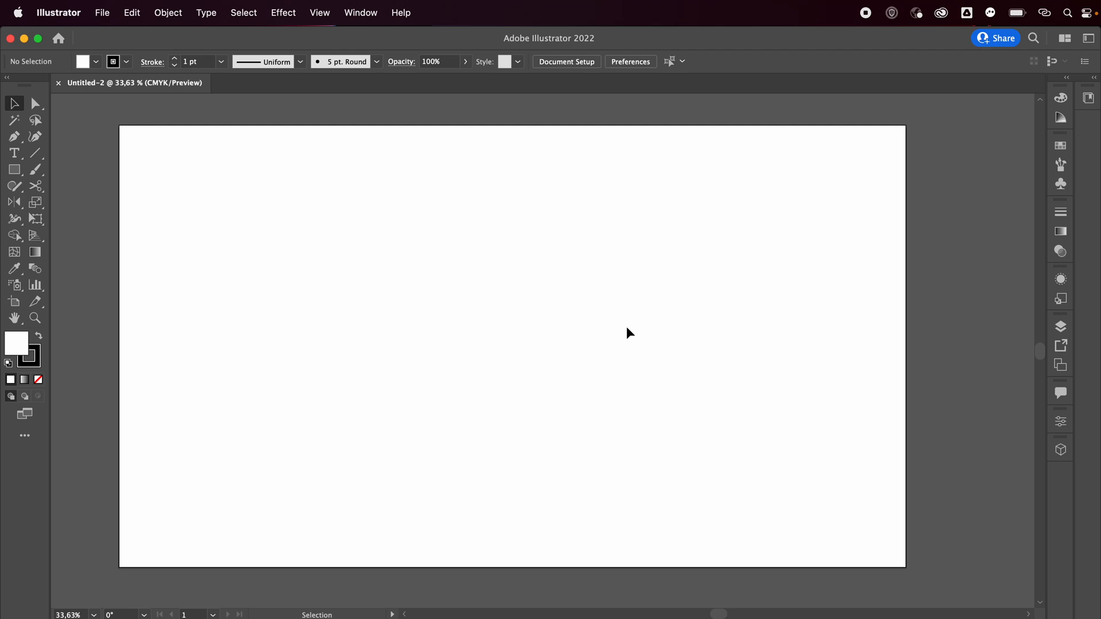
{"action": "mouse_move", "coordinate": [450, 298]}
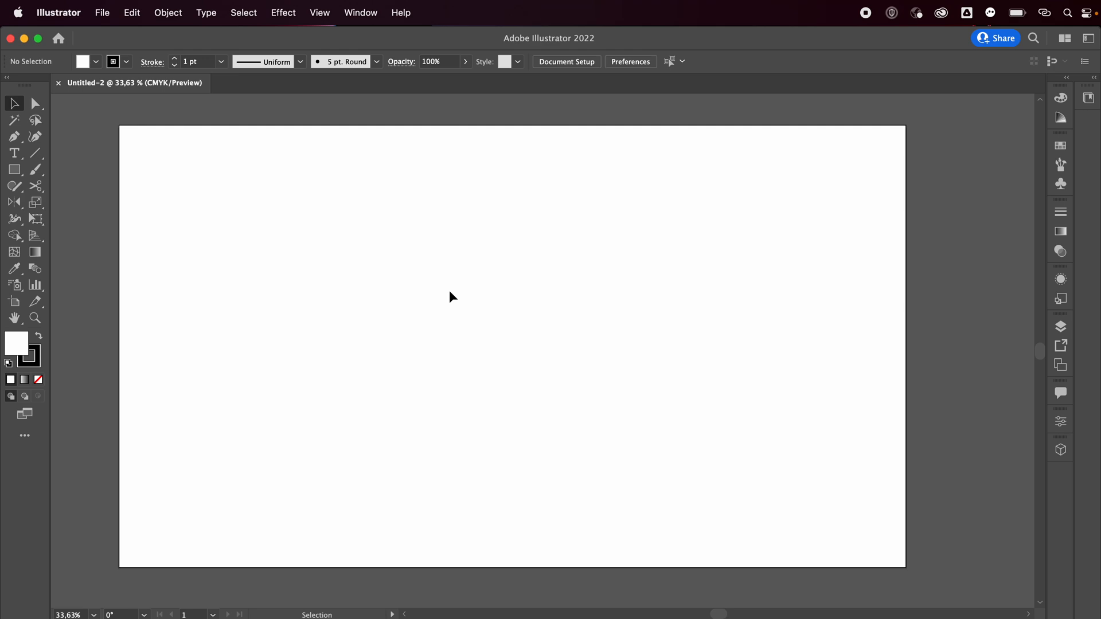
Step: Draw a three-point V path with the Pen tool, with blue 007AFF stroke and no fill
{"action": "left_click", "coordinate": [14, 138]}
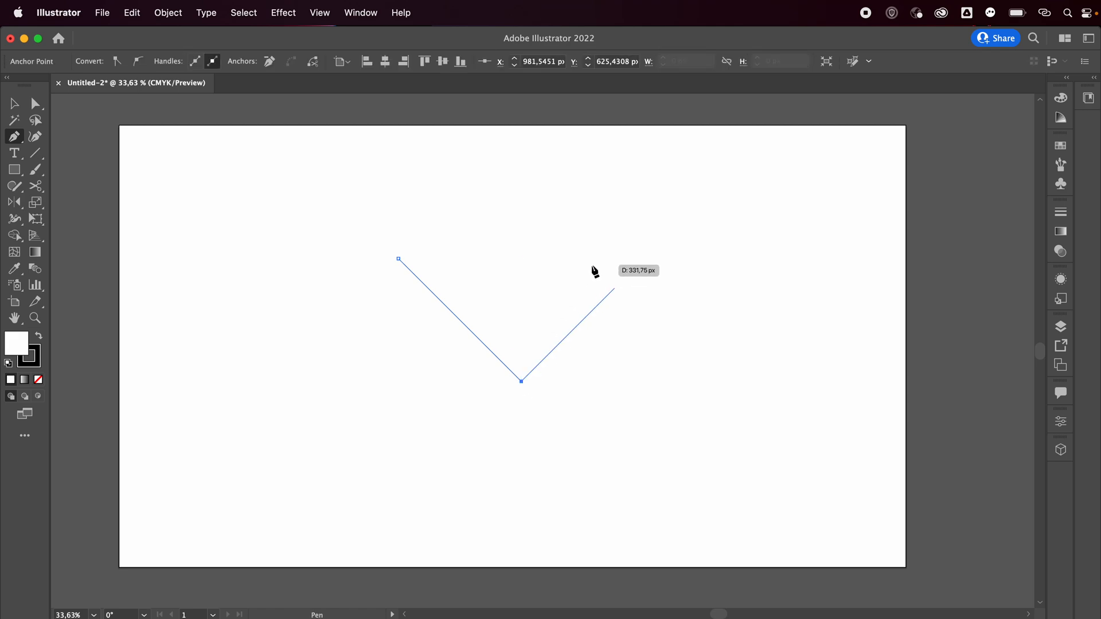
{"action": "left_click", "coordinate": [645, 257]}
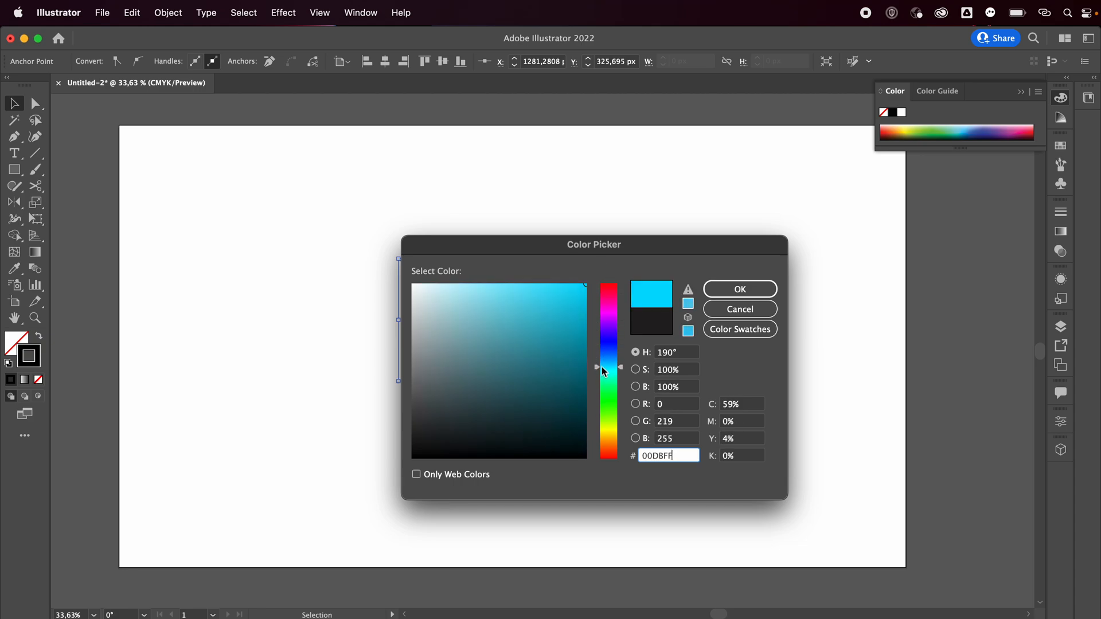
{"action": "left_click_drag", "start_coordinate": [607, 367], "coordinate": [606, 357]}
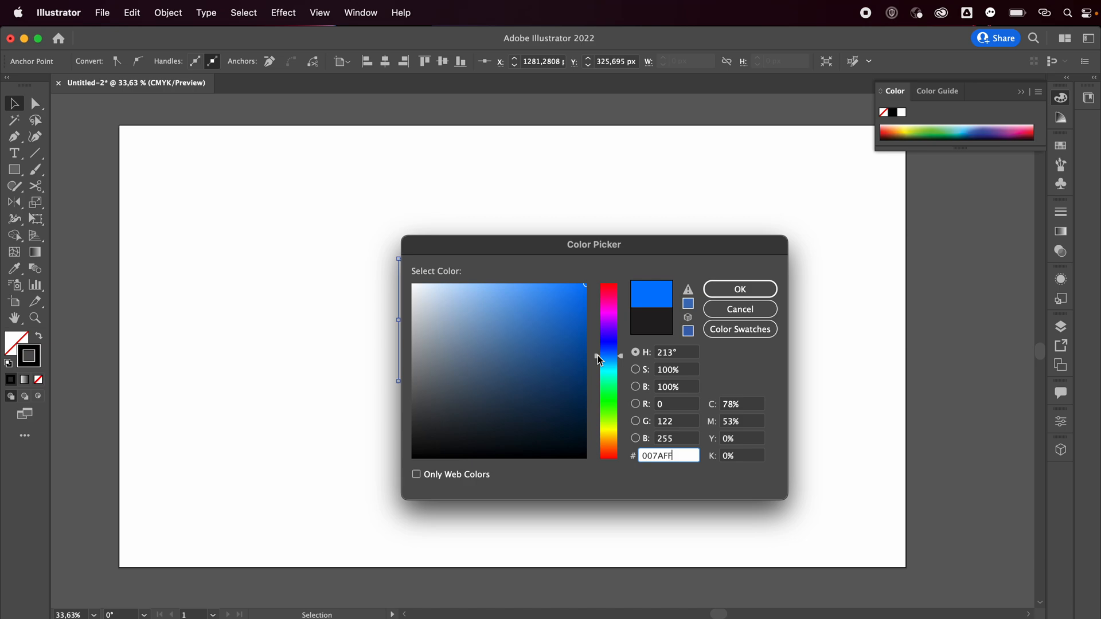
{"action": "left_click", "coordinate": [740, 289]}
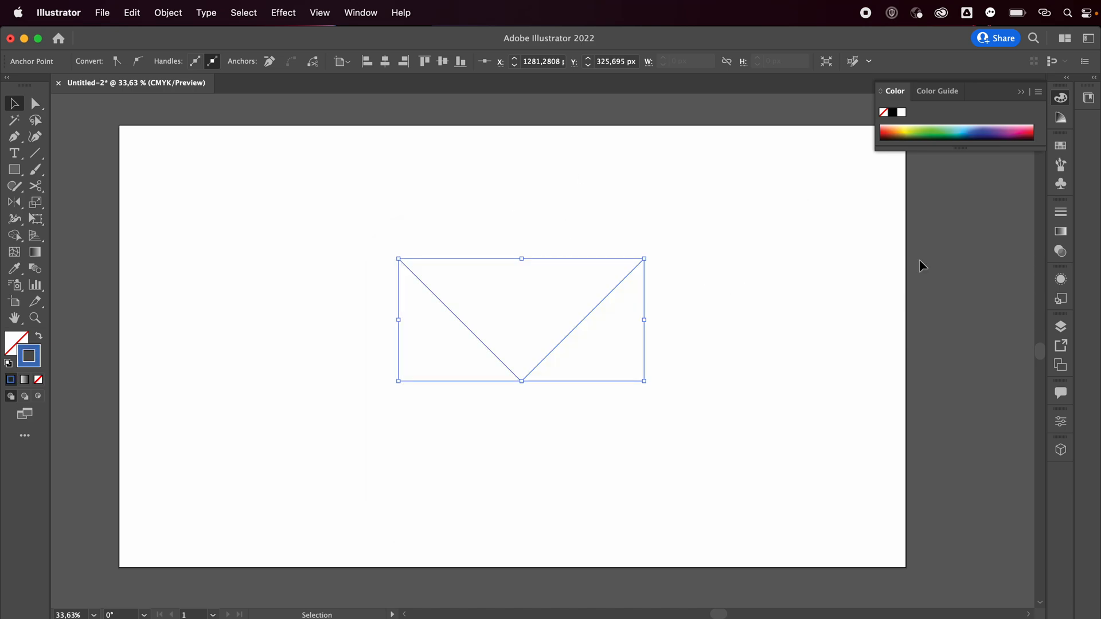
{"action": "mouse_move", "coordinate": [1061, 213]}
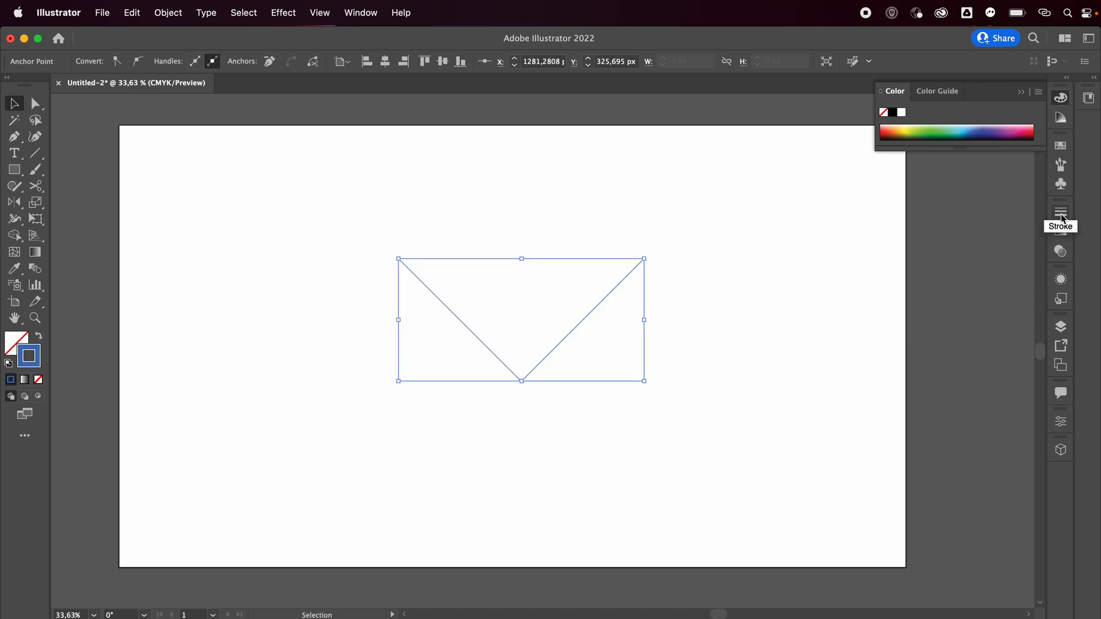
Step: Give the V path a 350 pt stroke weight with round caps
{"action": "left_click", "coordinate": [1060, 211]}
{"action": "type", "text": "330"}
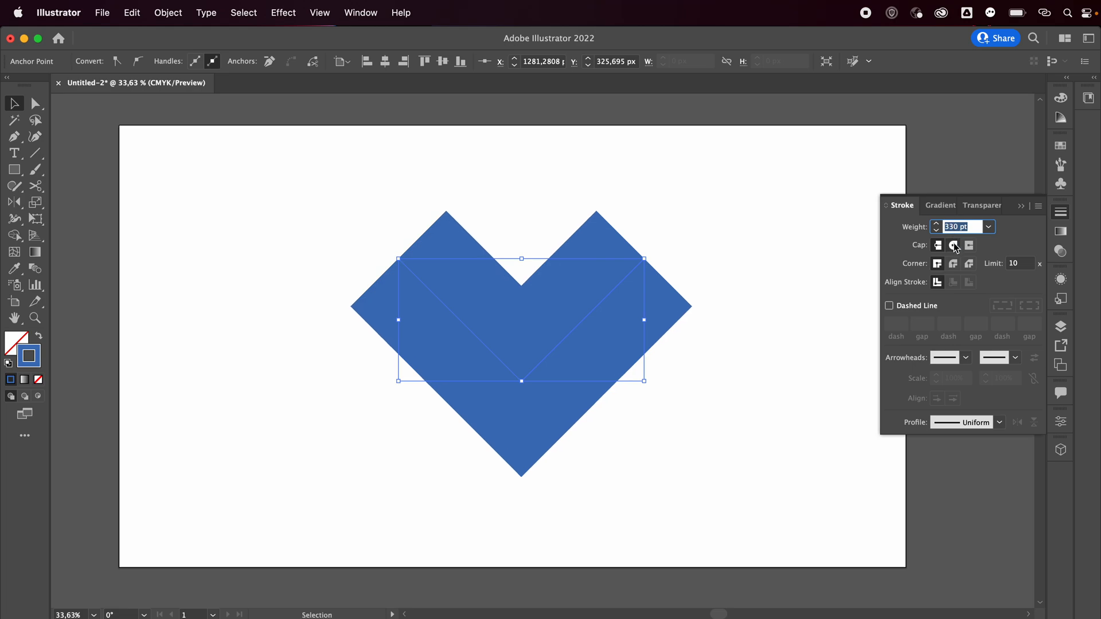
{"action": "left_click", "coordinate": [953, 245]}
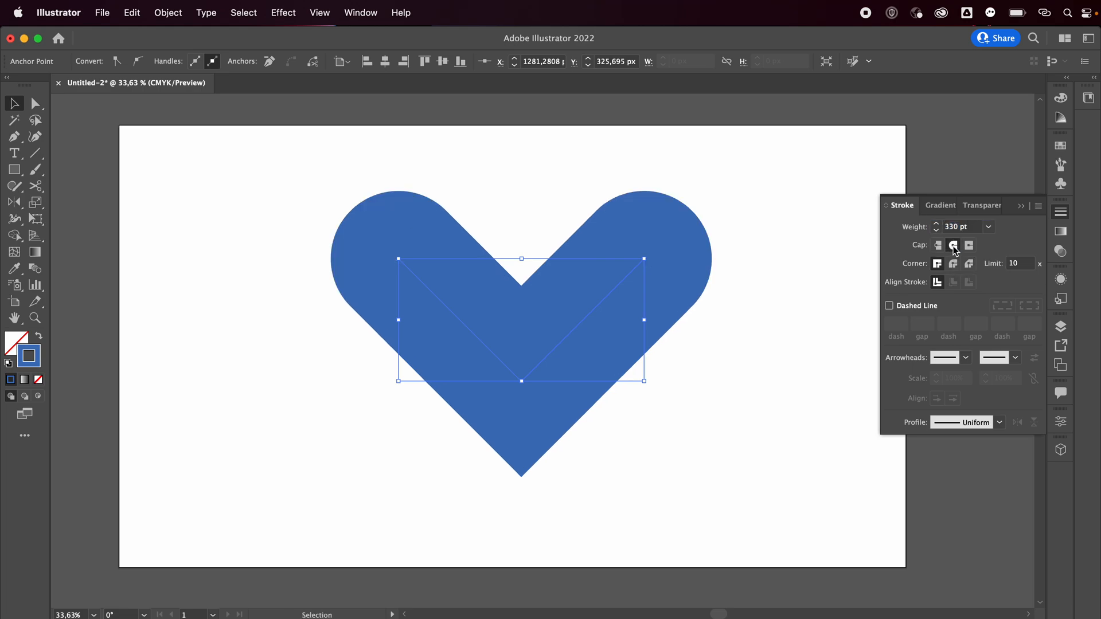
{"action": "left_click", "coordinate": [959, 227]}
{"action": "type", "text": "550"}
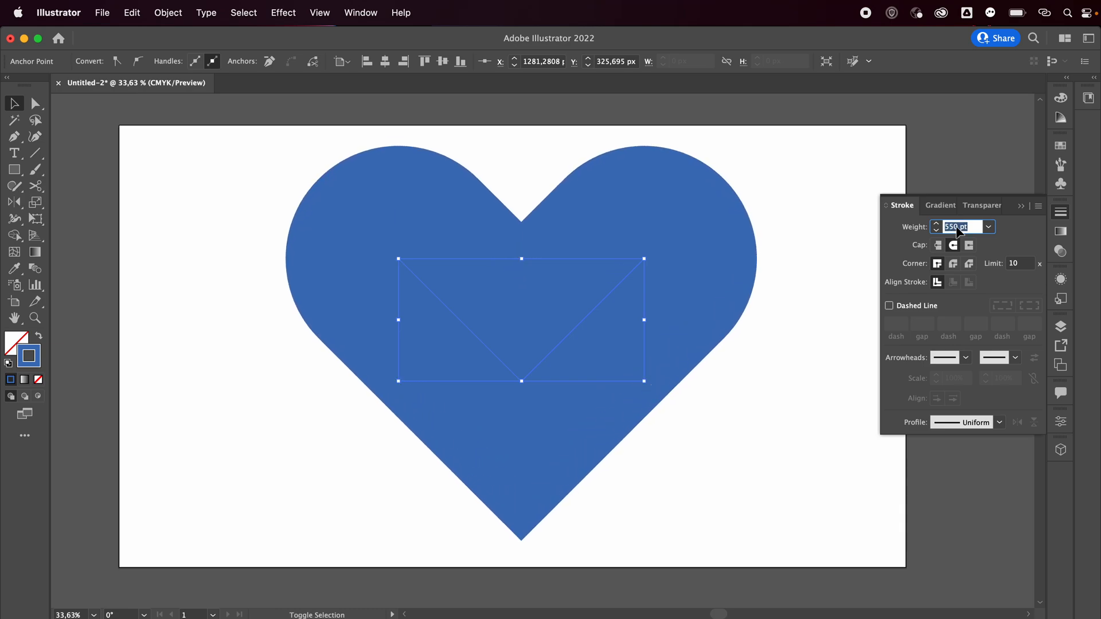
{"action": "left_click", "coordinate": [647, 176]}
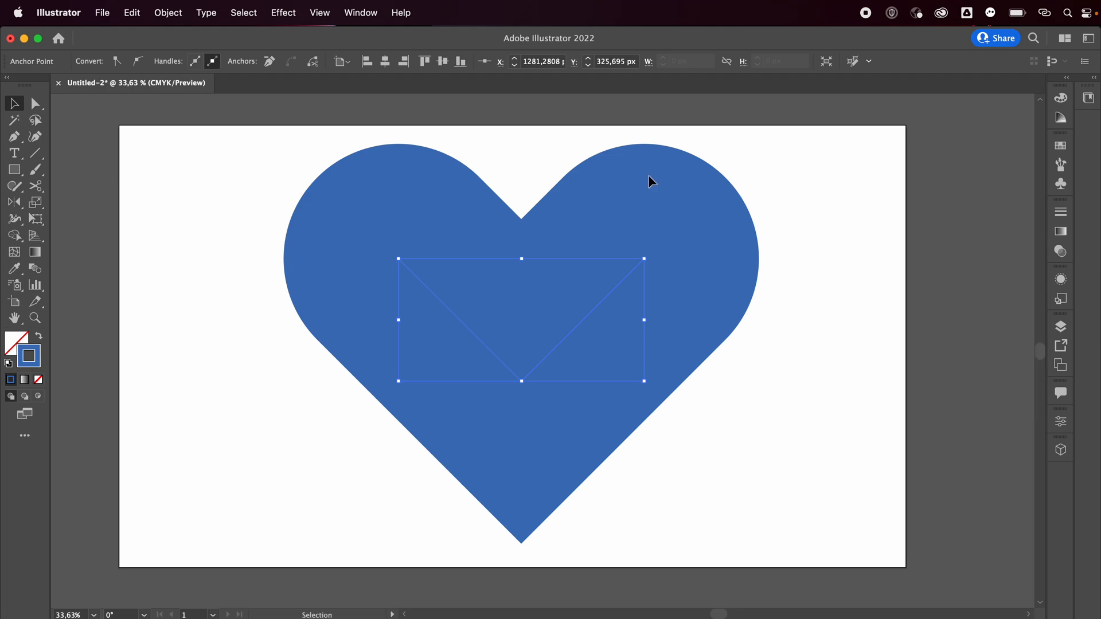
Step: Expand the heart's fill and stroke into a solid filled shape
{"action": "left_click", "coordinate": [168, 13]}
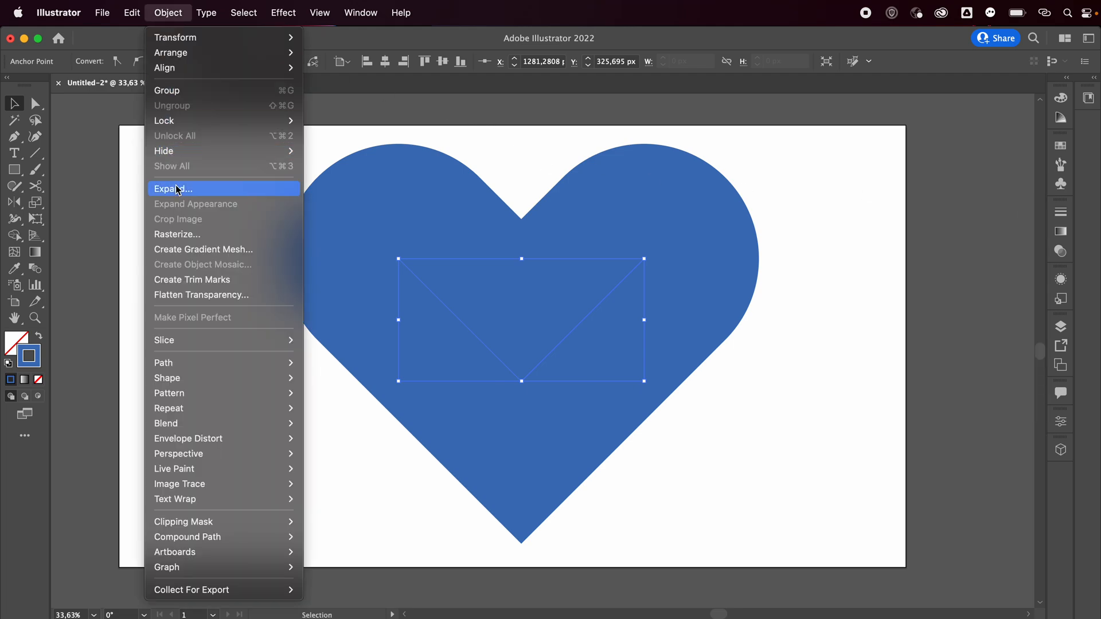
{"action": "left_click", "coordinate": [174, 189]}
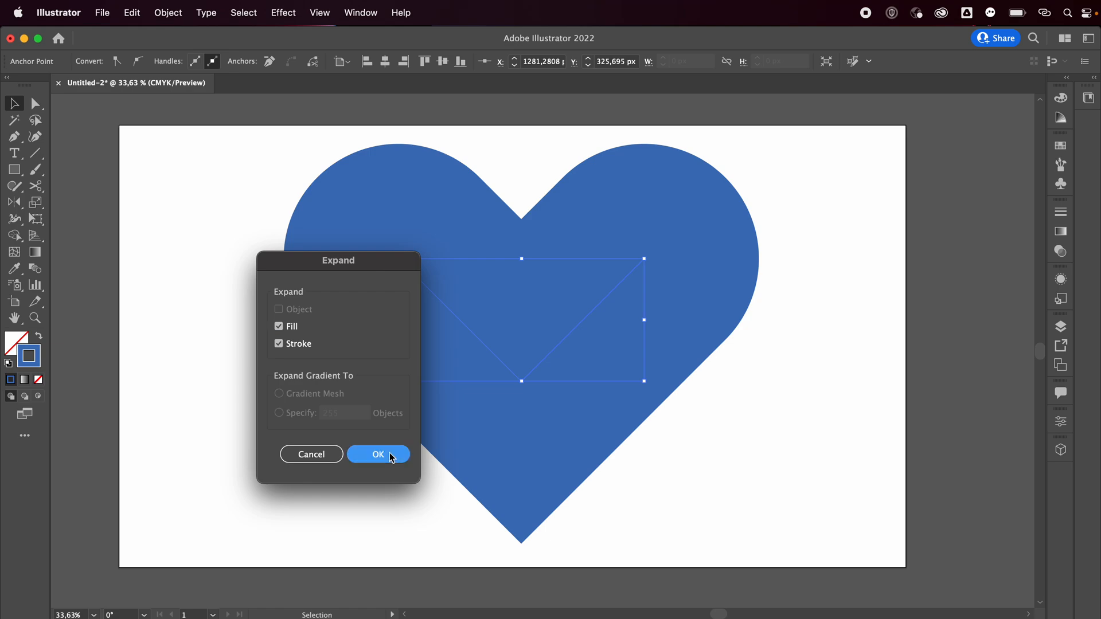
{"action": "left_click", "coordinate": [378, 454]}
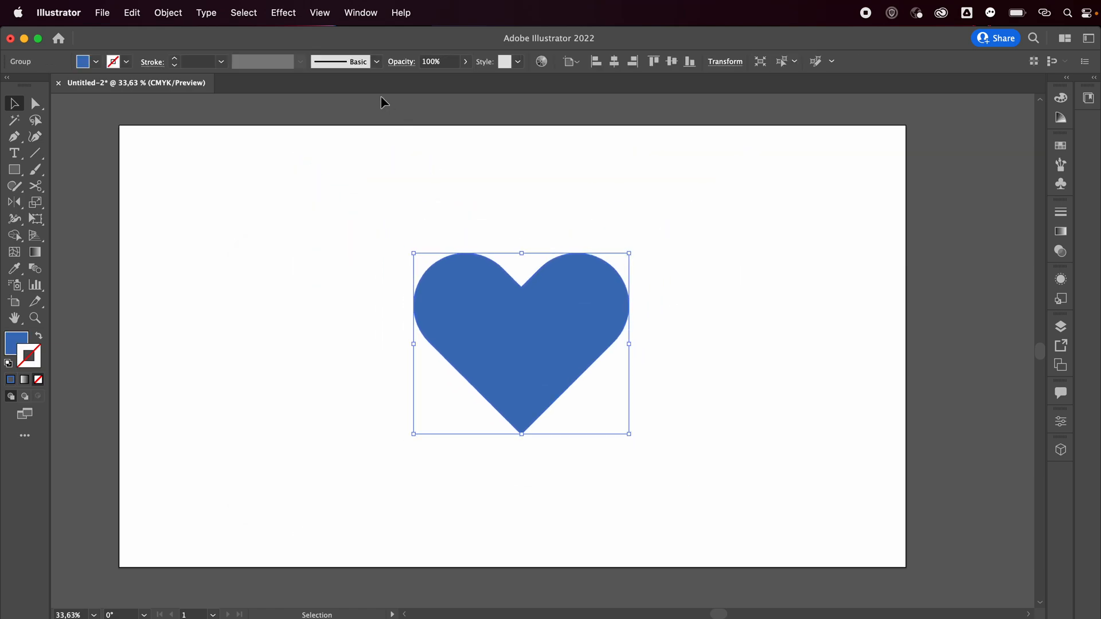
{"action": "left_click", "coordinate": [283, 13]}
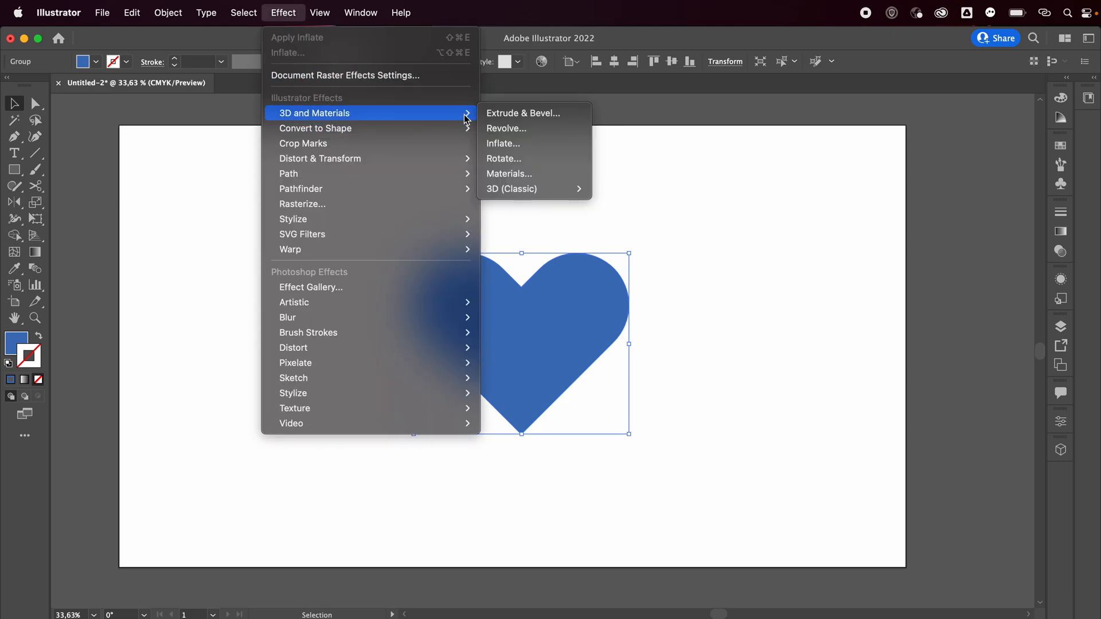
{"action": "mouse_move", "coordinate": [528, 149]}
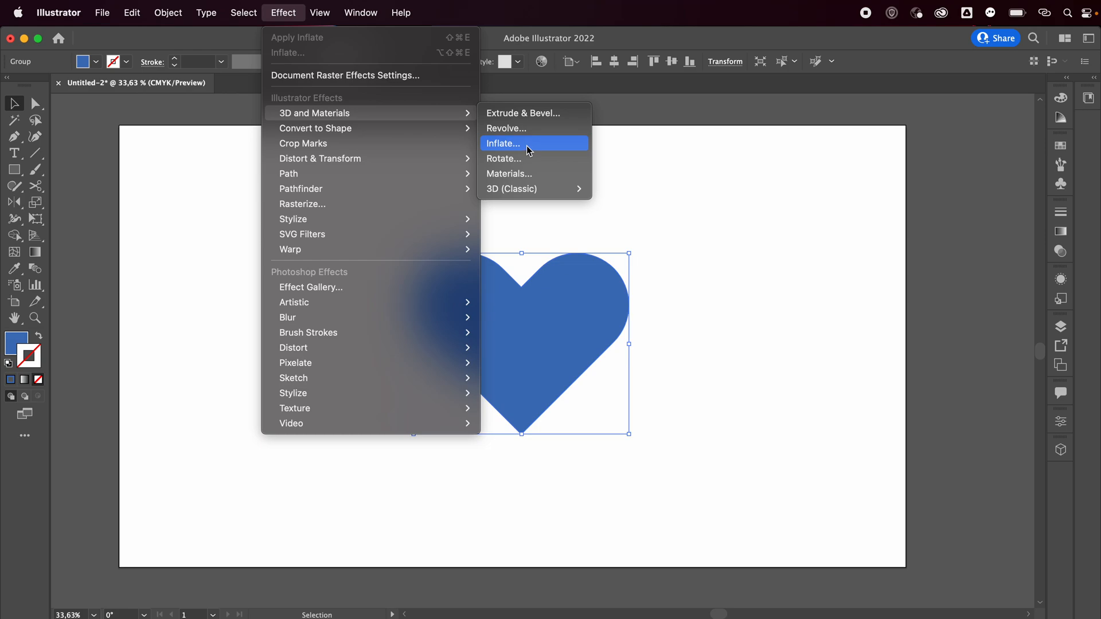
Step: Apply the Inflate 3D effect to the heart and set its depth to 0 px
{"action": "left_click", "coordinate": [502, 144]}
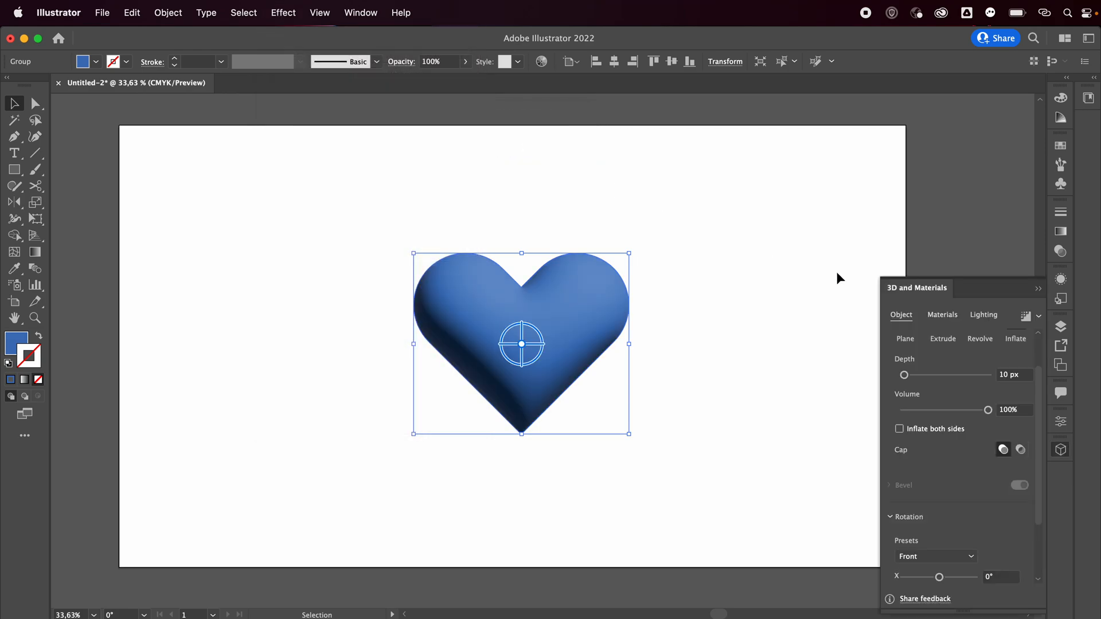
{"action": "left_click_drag", "start_coordinate": [916, 288], "coordinate": [722, 159]}
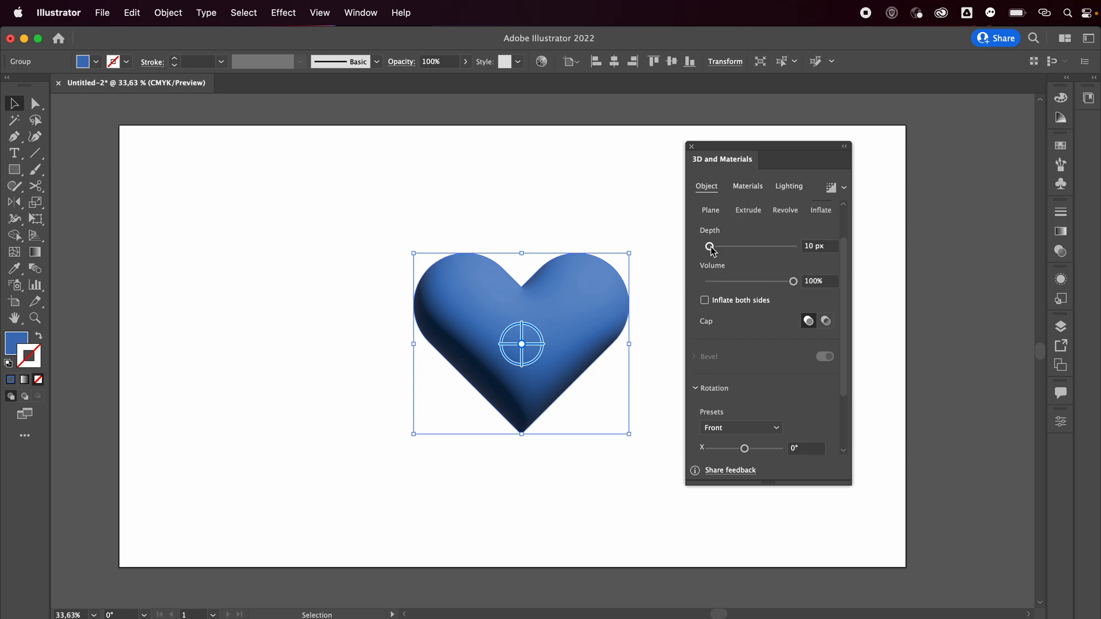
{"action": "left_click_drag", "start_coordinate": [710, 247], "coordinate": [716, 247]}
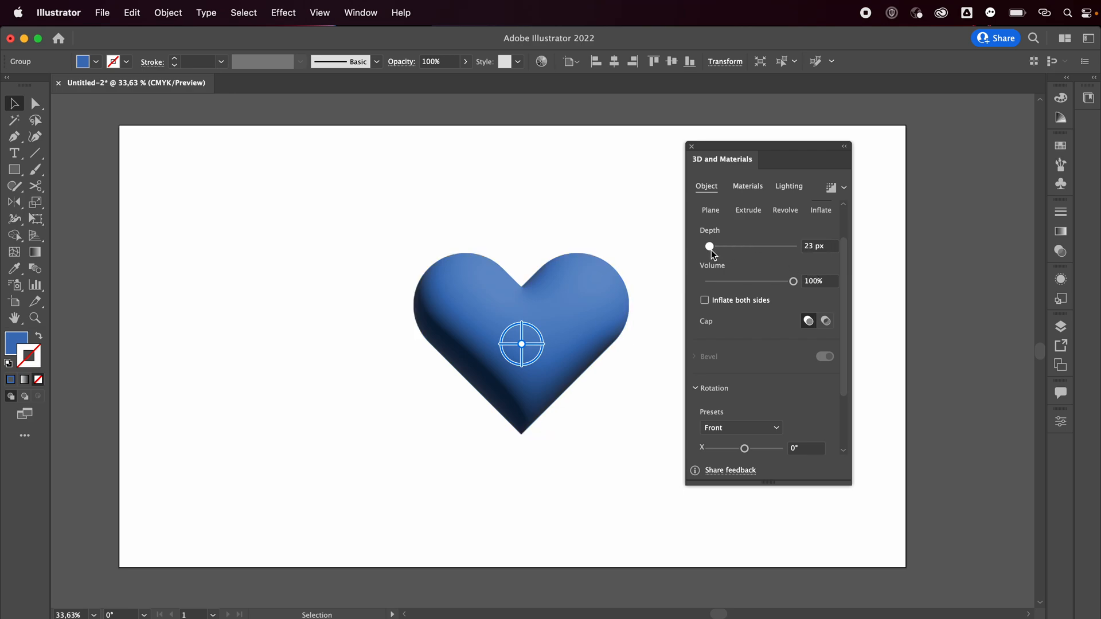
{"action": "left_click_drag", "start_coordinate": [709, 246], "coordinate": [709, 247]}
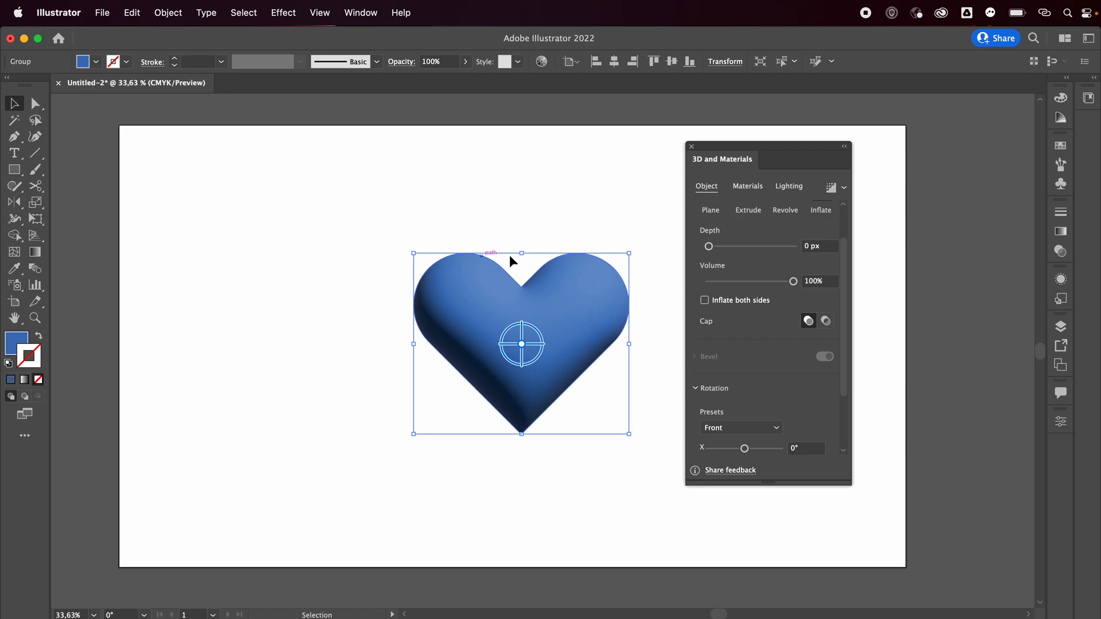
Step: Rotate the inflated heart to X 4°, Y 22° and Z 9°
{"action": "scroll", "scroll_direction": "down", "scroll_amount": 3}
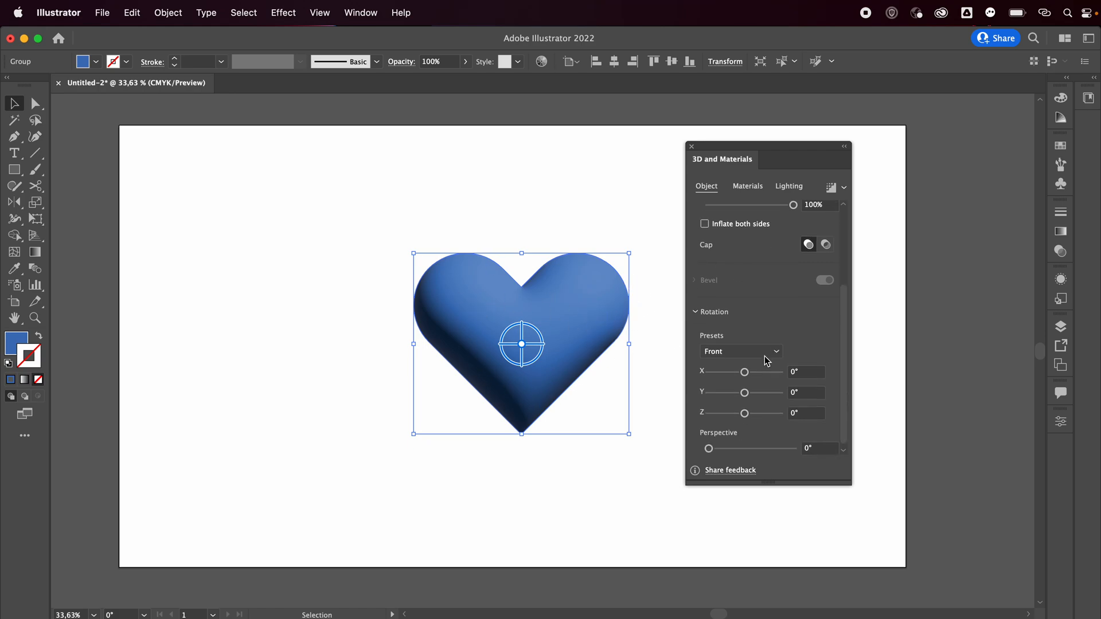
{"action": "mouse_move", "coordinate": [720, 377]}
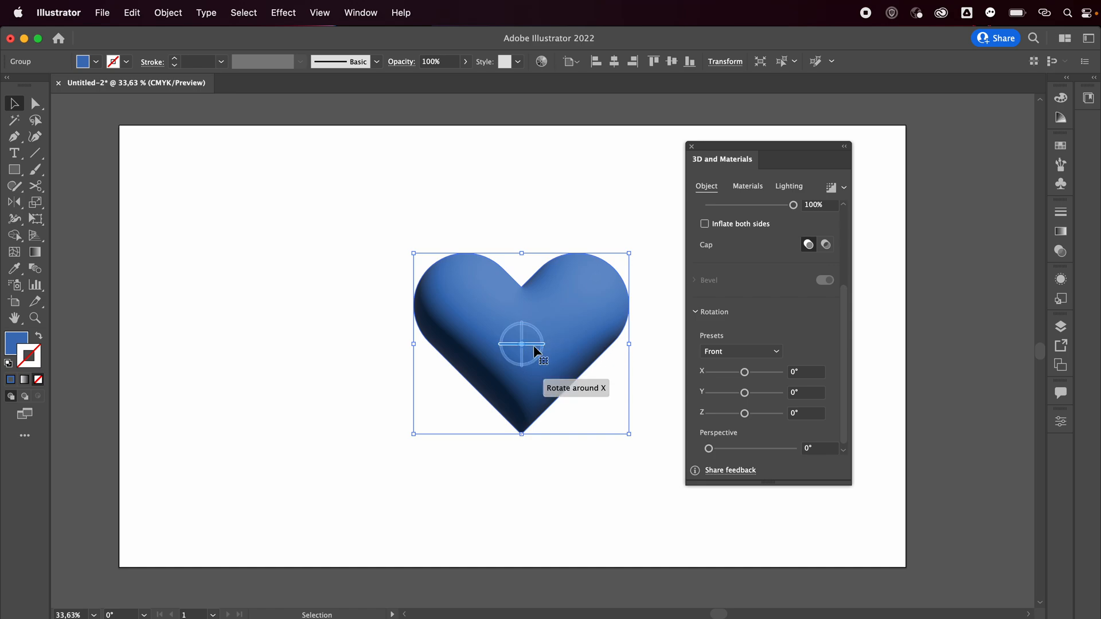
{"action": "mouse_move", "coordinate": [524, 361]}
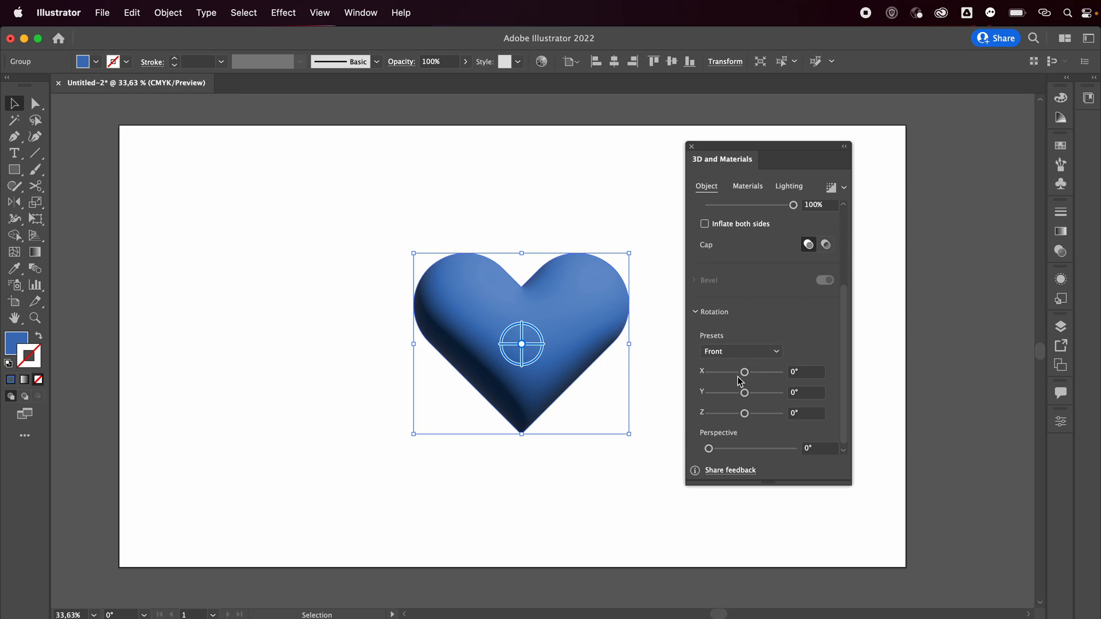
{"action": "left_click_drag", "start_coordinate": [745, 373], "coordinate": [754, 372]}
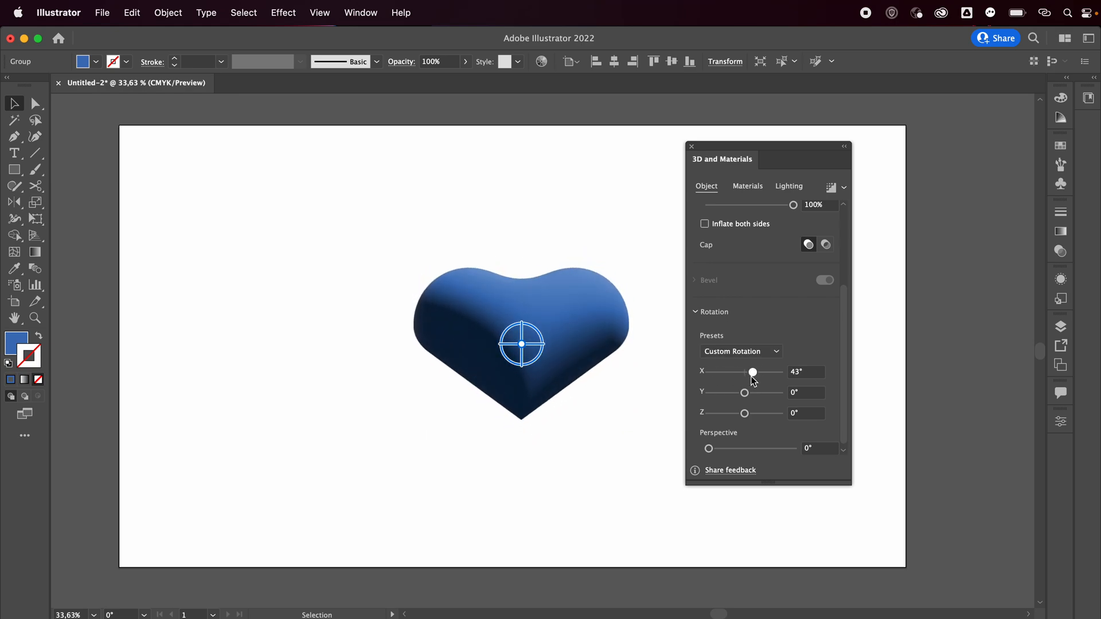
{"action": "left_click_drag", "start_coordinate": [753, 372], "coordinate": [746, 372]}
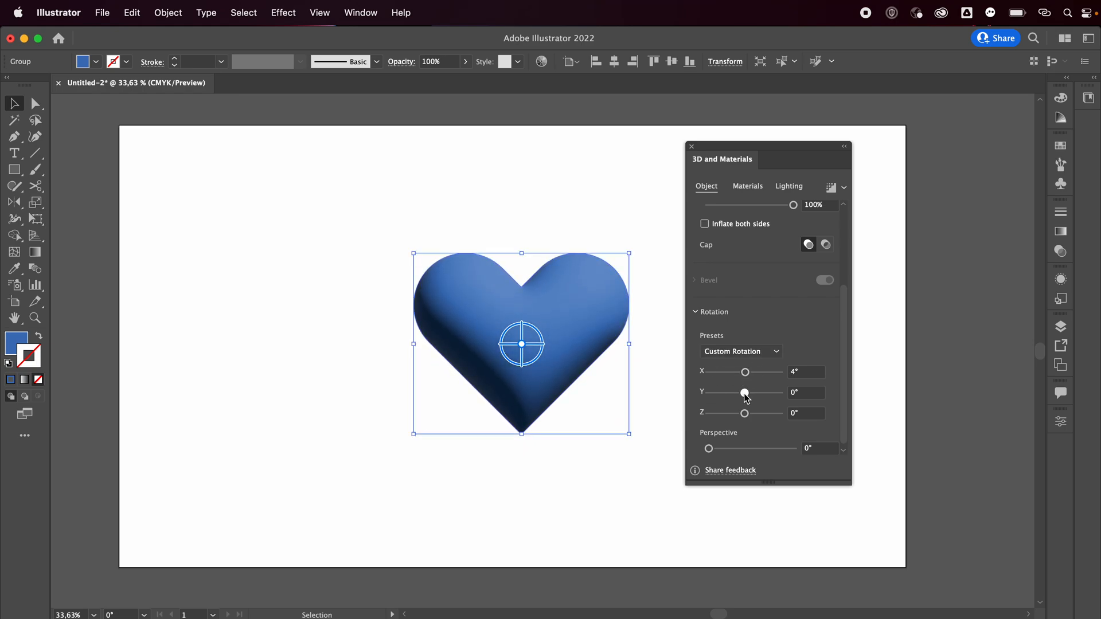
{"action": "left_click_drag", "start_coordinate": [745, 392], "coordinate": [748, 393]}
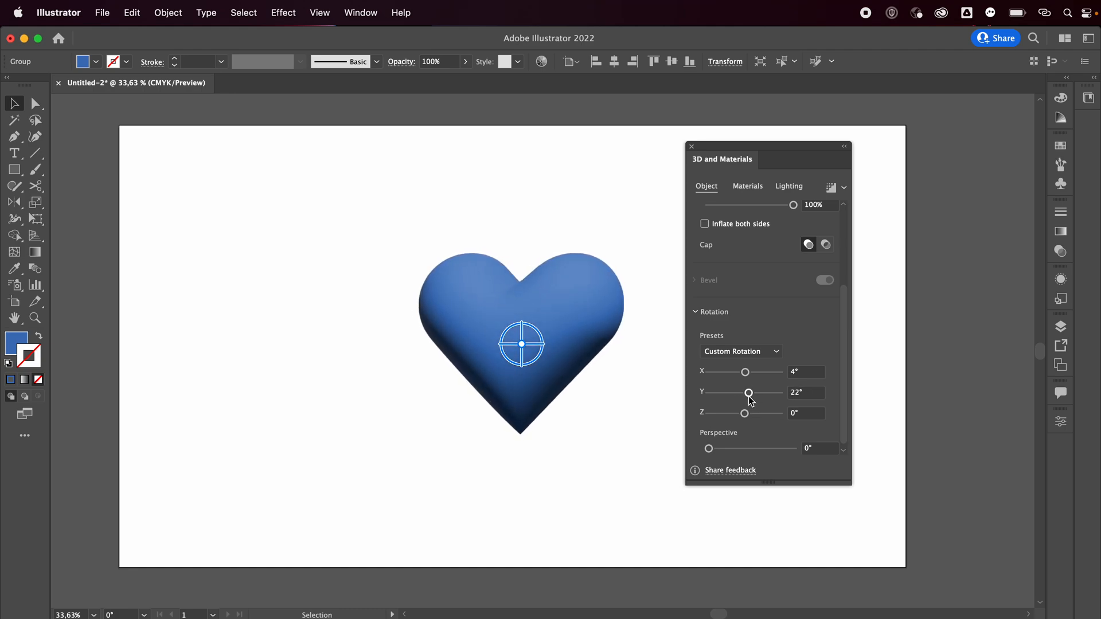
{"action": "left_click_drag", "start_coordinate": [744, 413], "coordinate": [748, 413]}
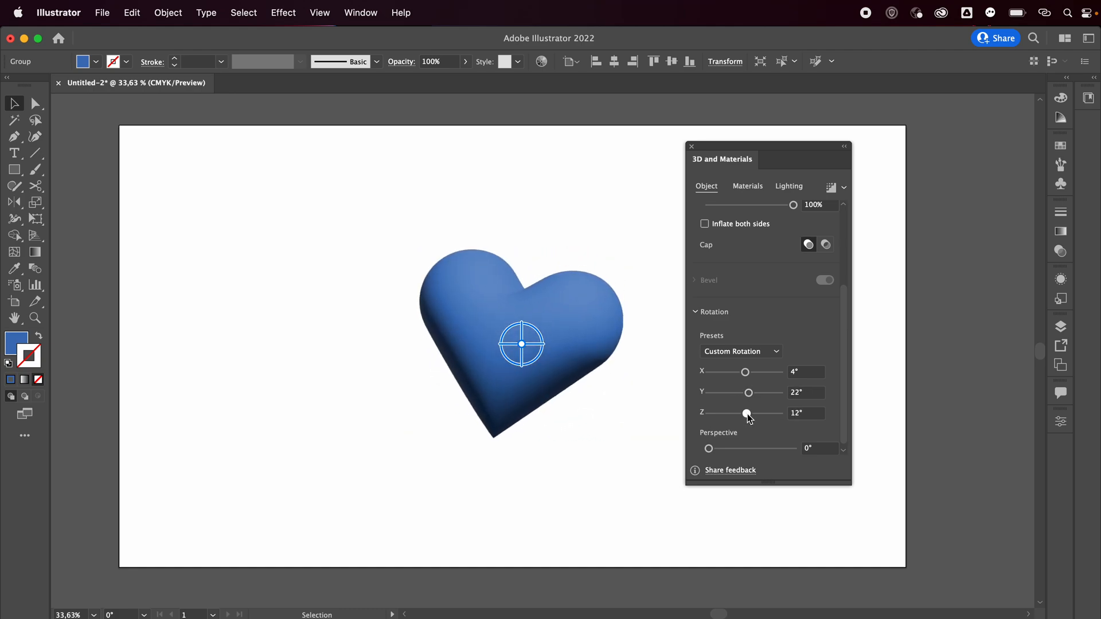
{"action": "left_click_drag", "start_coordinate": [747, 413], "coordinate": [746, 413]}
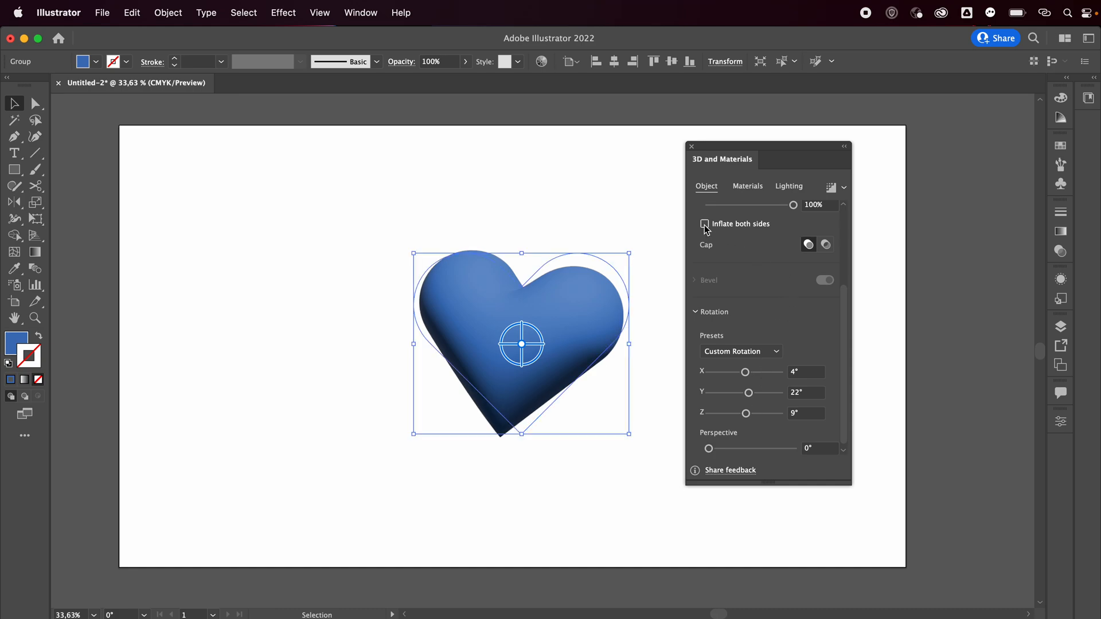
Step: Turn on Inflate both sides with 33 px depth and 100% volume
{"action": "left_click", "coordinate": [704, 224]}
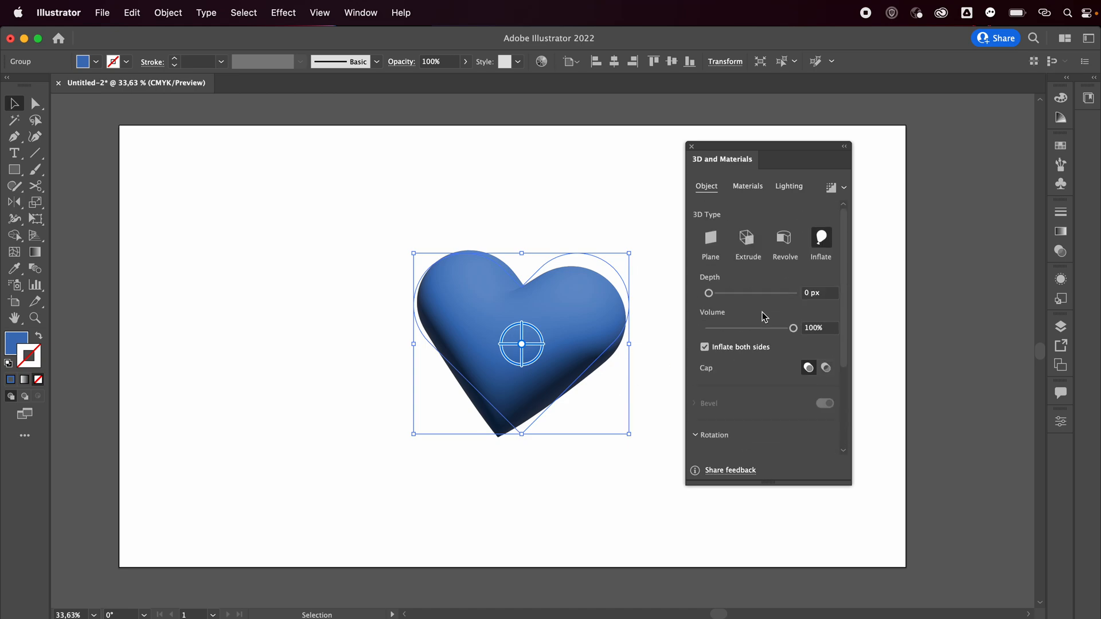
{"action": "left_click_drag", "start_coordinate": [710, 293], "coordinate": [750, 293]}
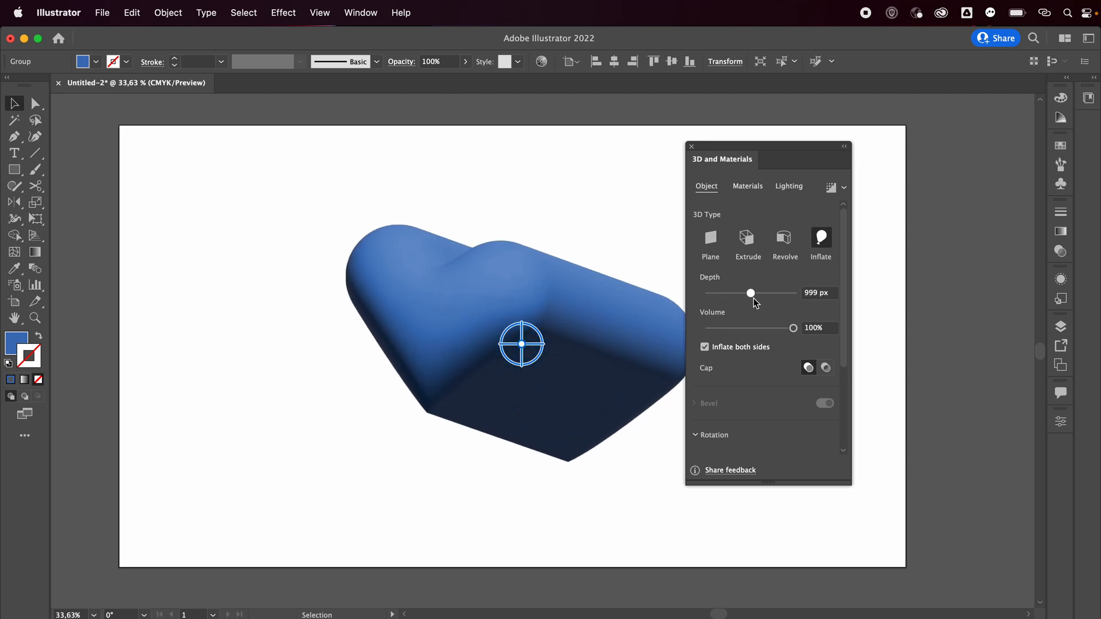
{"action": "left_click_drag", "start_coordinate": [750, 293], "coordinate": [731, 293]}
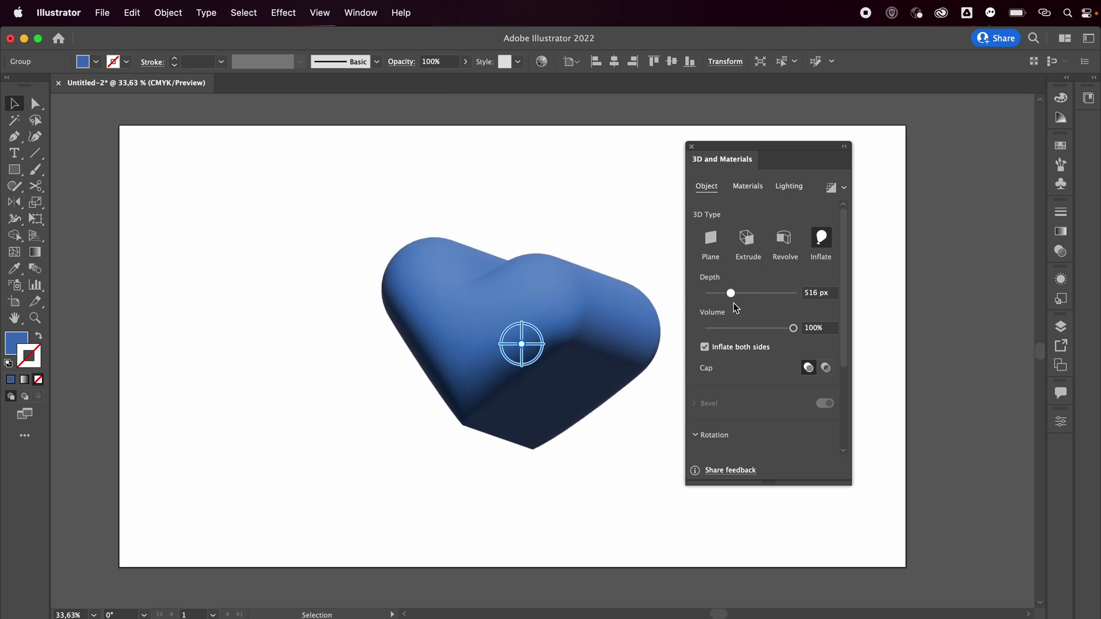
{"action": "left_click_drag", "start_coordinate": [730, 293], "coordinate": [709, 293]}
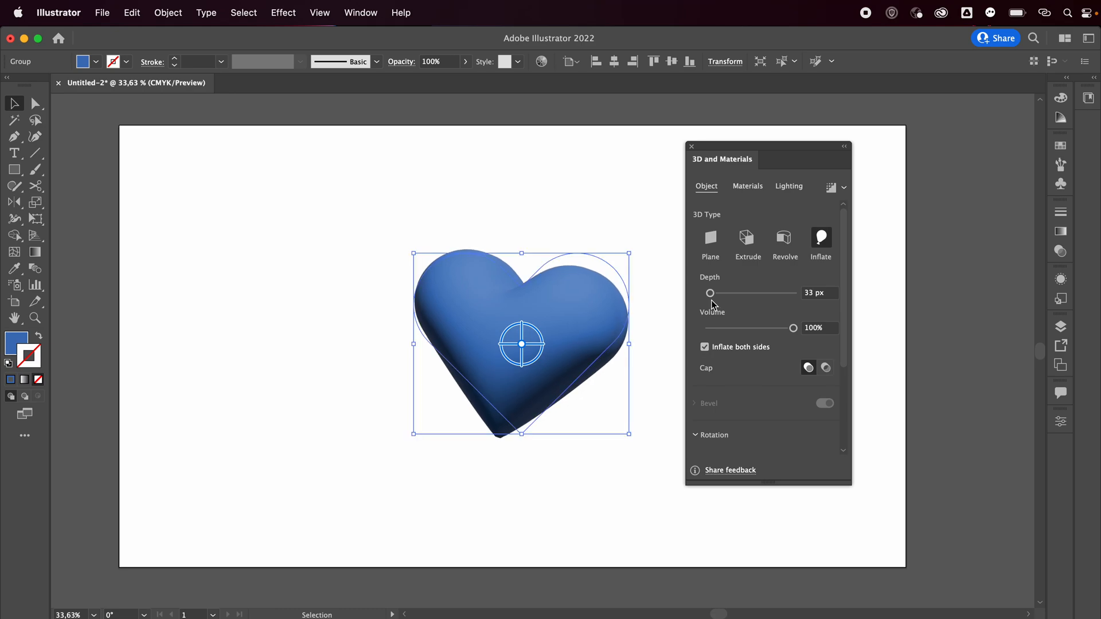
{"action": "left_click_drag", "start_coordinate": [793, 328], "coordinate": [735, 328]}
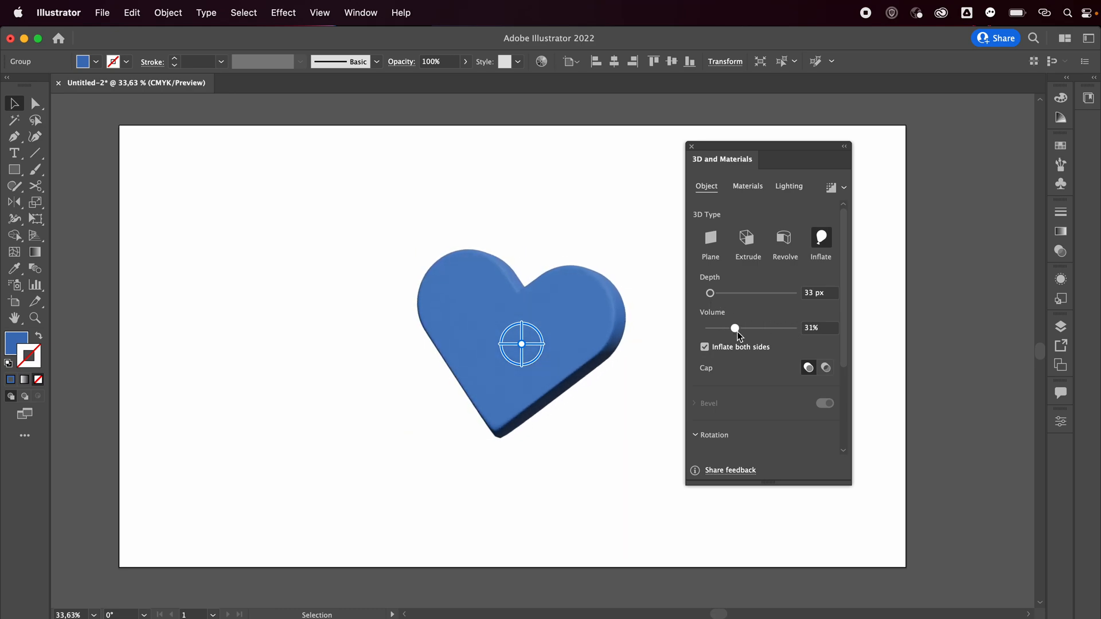
{"action": "left_click_drag", "start_coordinate": [735, 328], "coordinate": [742, 328]}
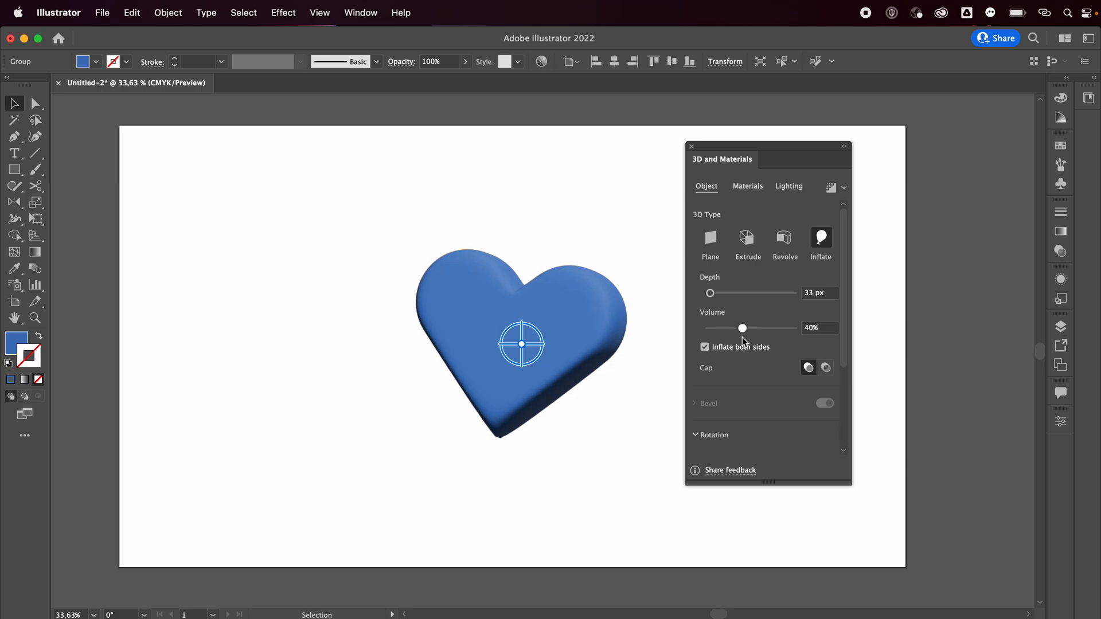
{"action": "left_click_drag", "start_coordinate": [742, 328], "coordinate": [781, 328]}
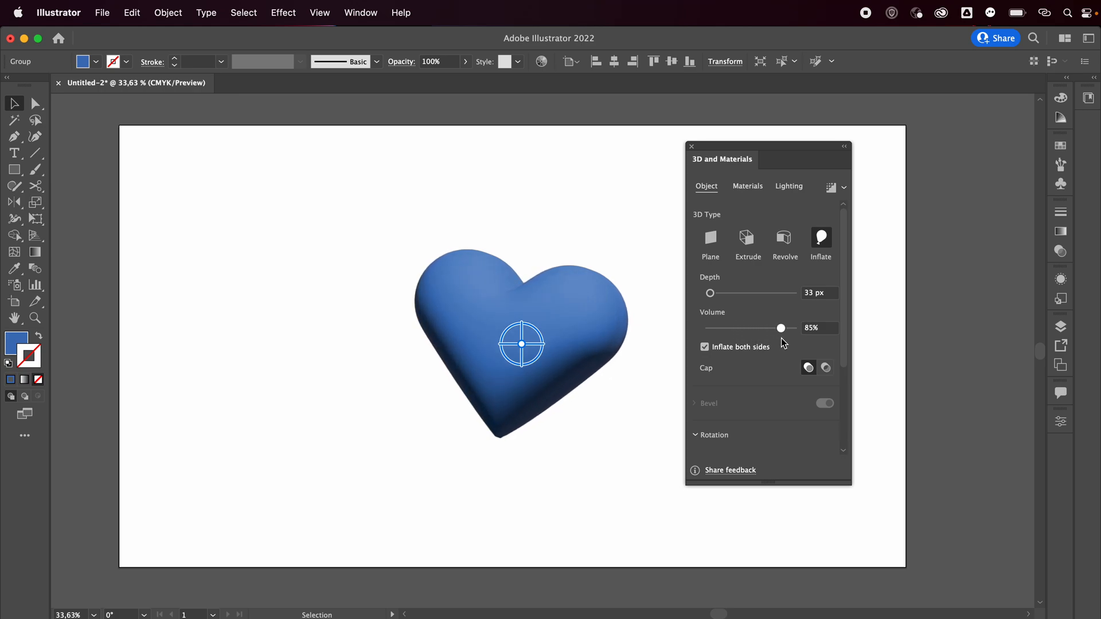
{"action": "left_click_drag", "start_coordinate": [780, 329], "coordinate": [793, 328]}
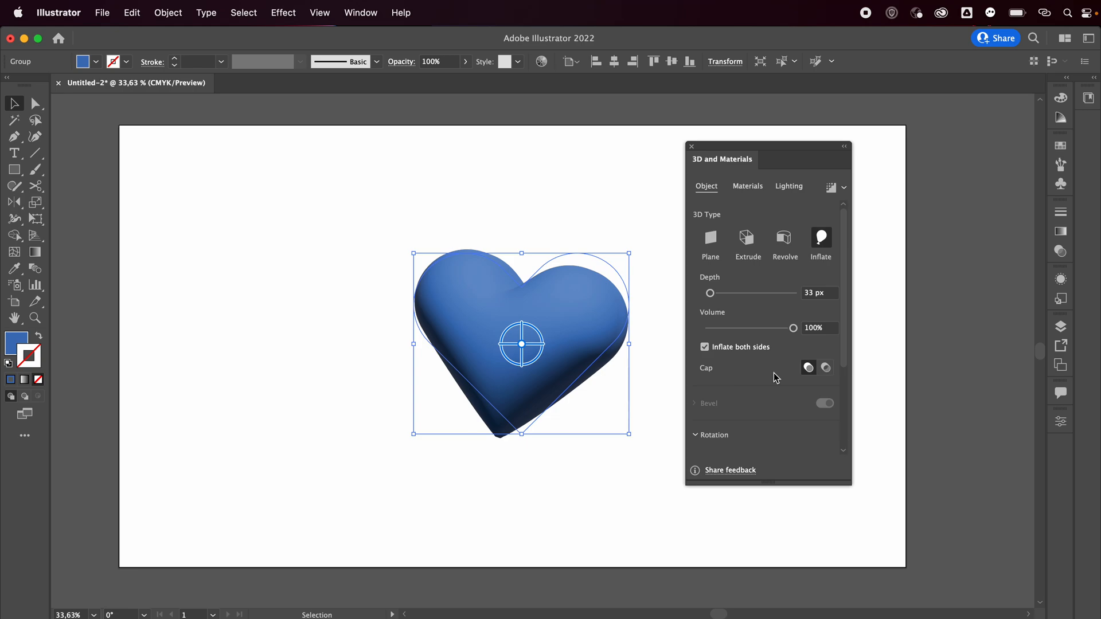
Step: Try adding perspective to the heart, then reset it to 0°
{"action": "scroll", "scroll_direction": "down", "scroll_amount": 3}
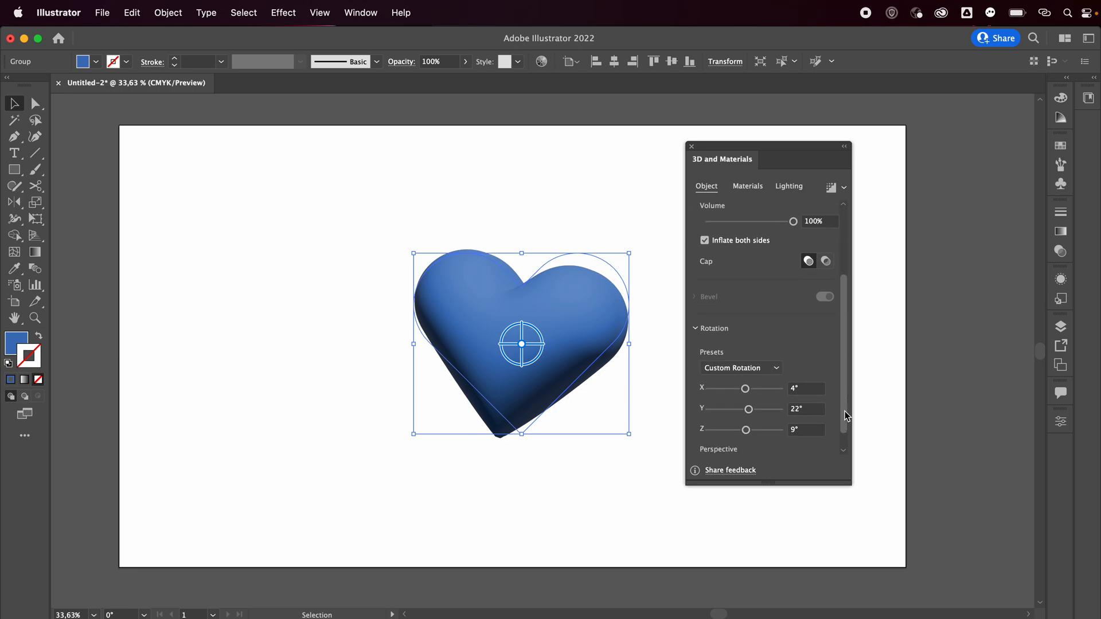
{"action": "scroll", "scroll_direction": "down", "scroll_amount": 3}
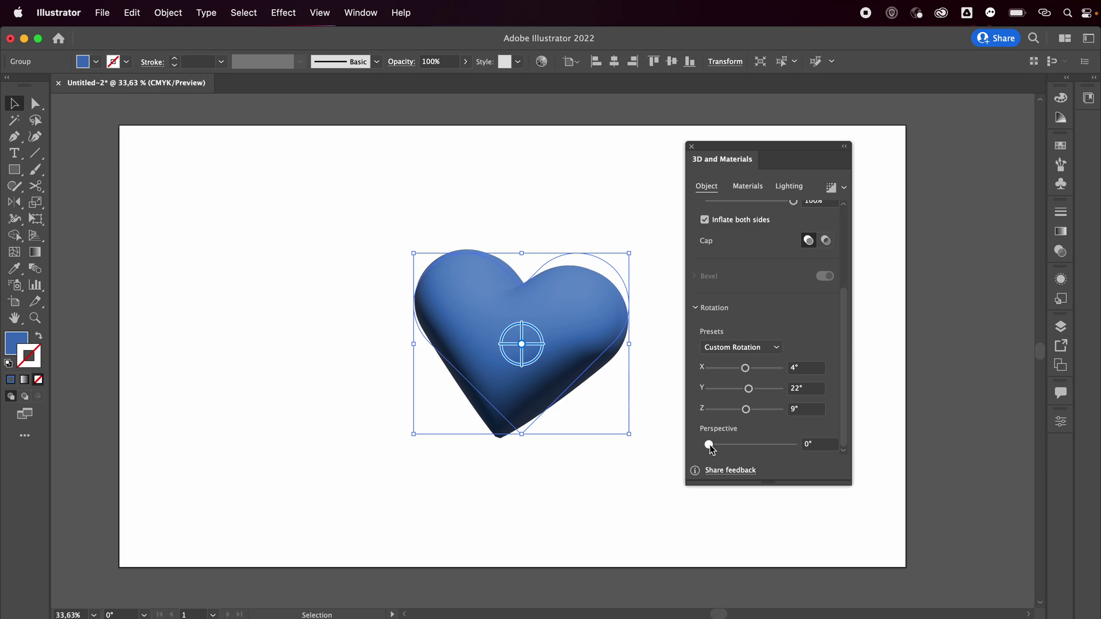
{"action": "left_click_drag", "start_coordinate": [708, 445], "coordinate": [716, 445]}
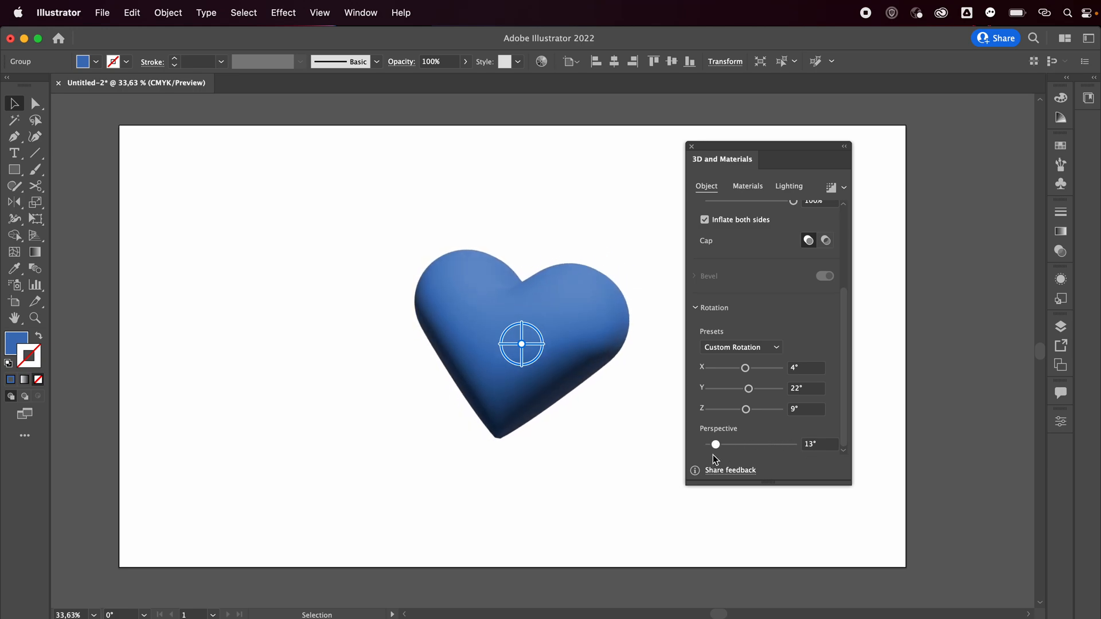
{"action": "left_click_drag", "start_coordinate": [716, 444], "coordinate": [709, 444]}
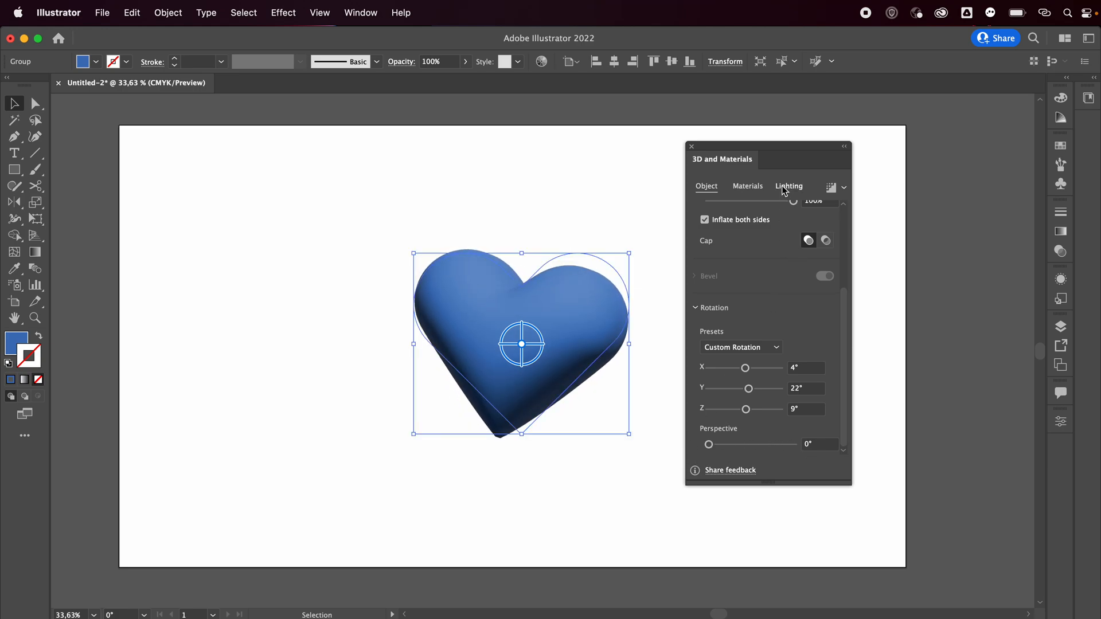
Step: View the 3D panel's Materials options, then switch to the Lighting settings
{"action": "left_click", "coordinate": [748, 186]}
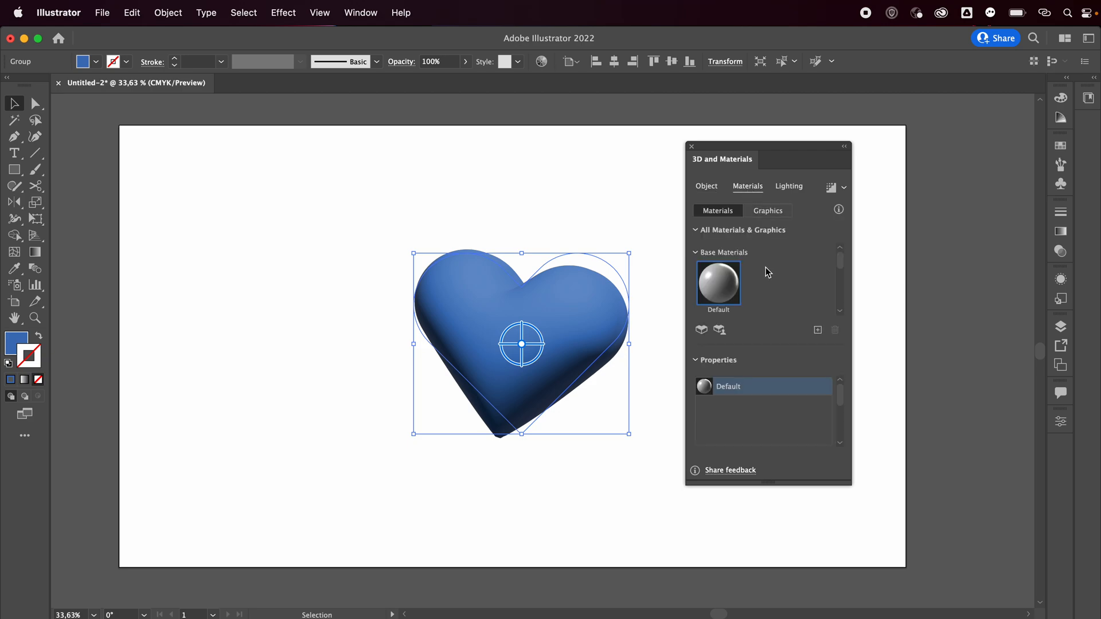
{"action": "mouse_move", "coordinate": [756, 287]}
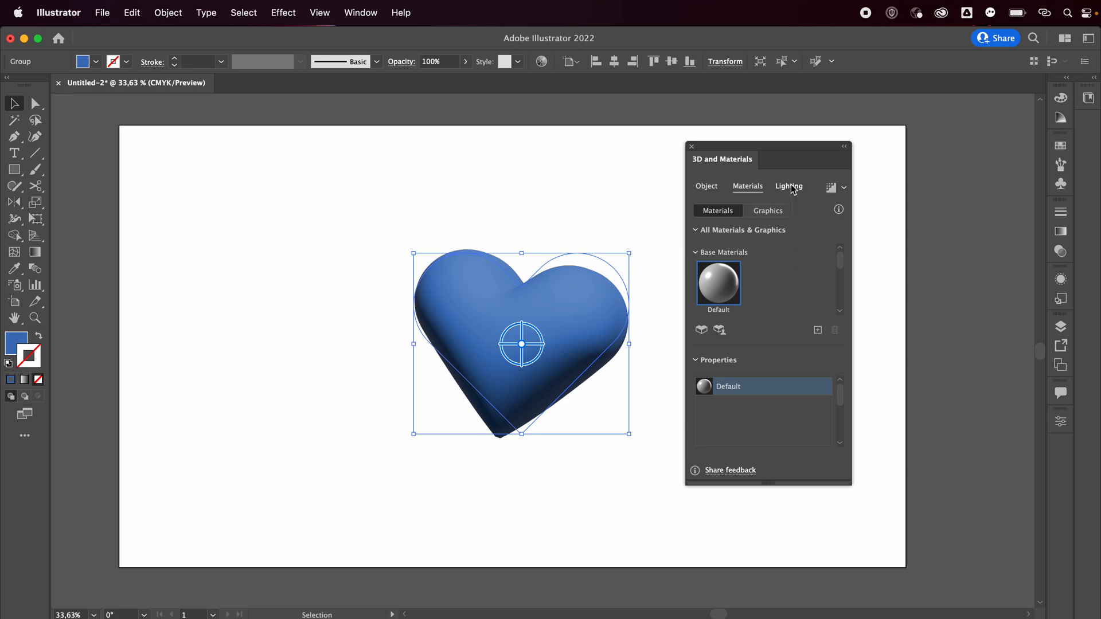
{"action": "left_click", "coordinate": [789, 186]}
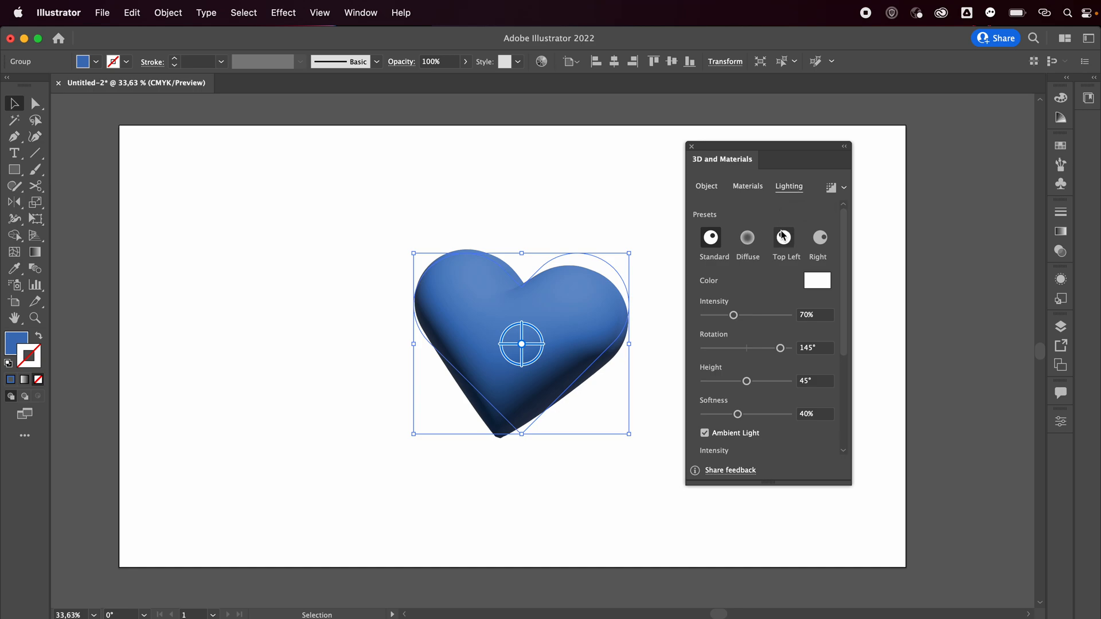
Step: Light the heart from top left: 92% intensity, 92° rotation, 41° height, 86% softness
{"action": "left_click", "coordinate": [783, 237]}
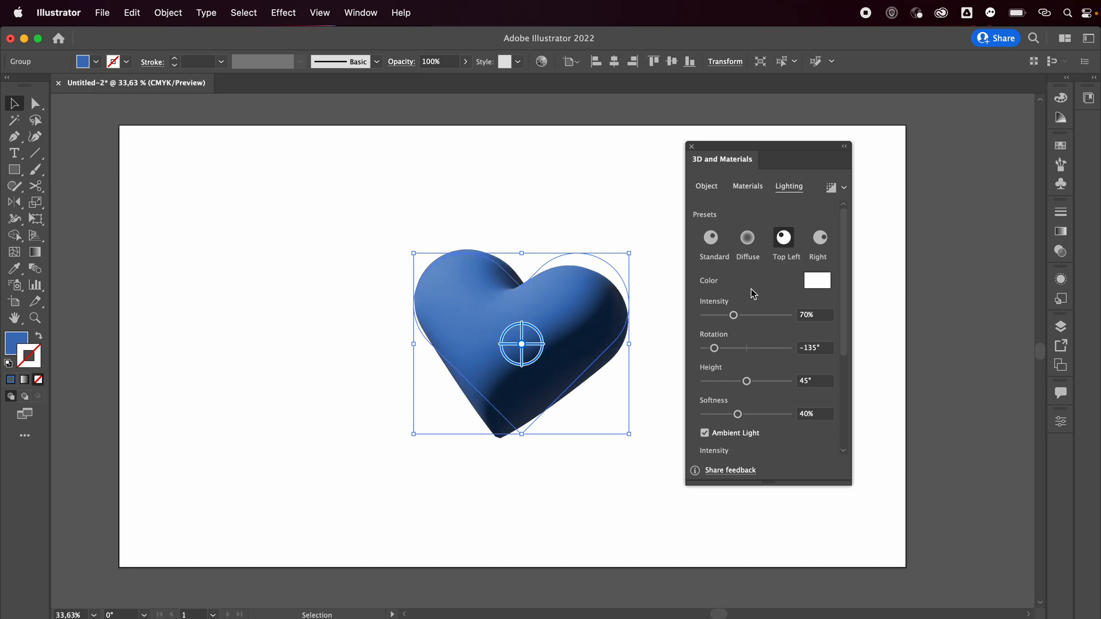
{"action": "left_click_drag", "start_coordinate": [734, 315], "coordinate": [763, 315]}
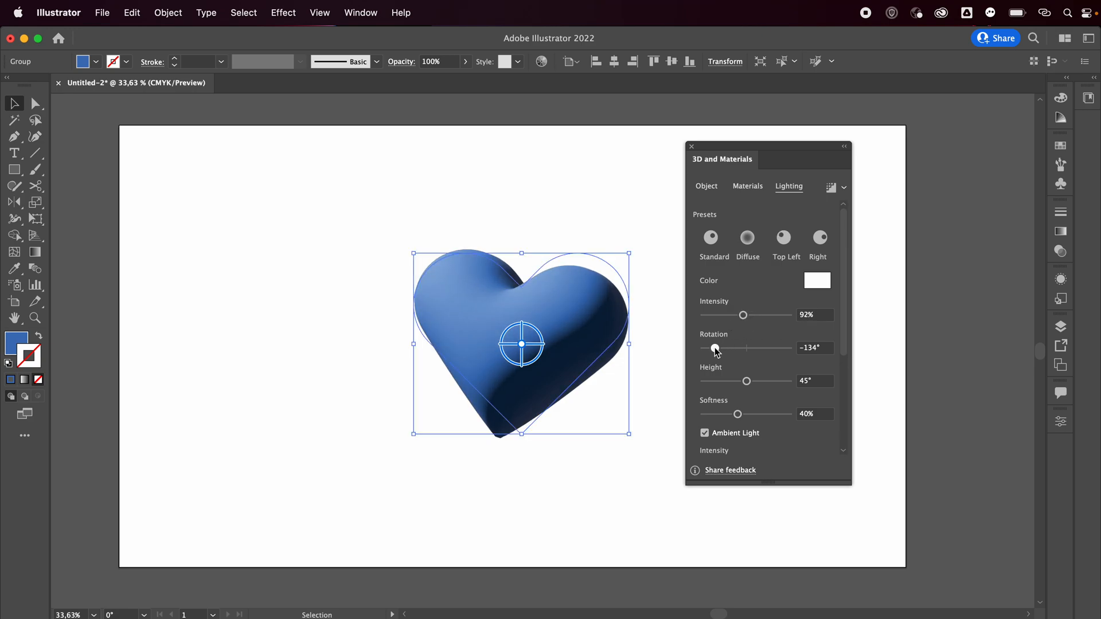
{"action": "left_click_drag", "start_coordinate": [714, 348], "coordinate": [777, 348]}
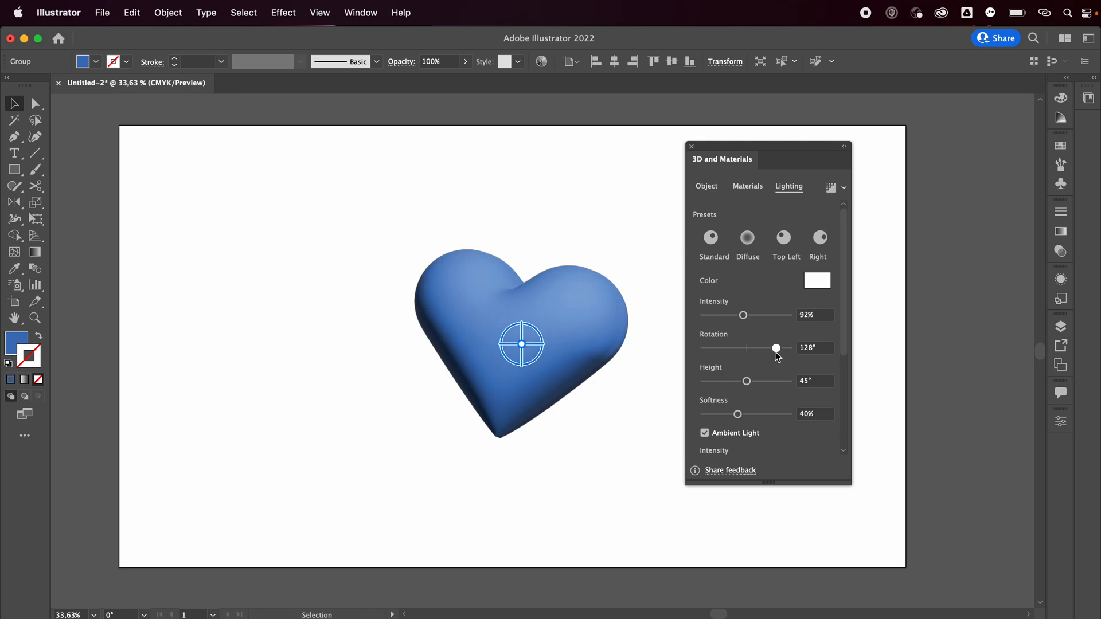
{"action": "left_click_drag", "start_coordinate": [776, 348], "coordinate": [751, 348]}
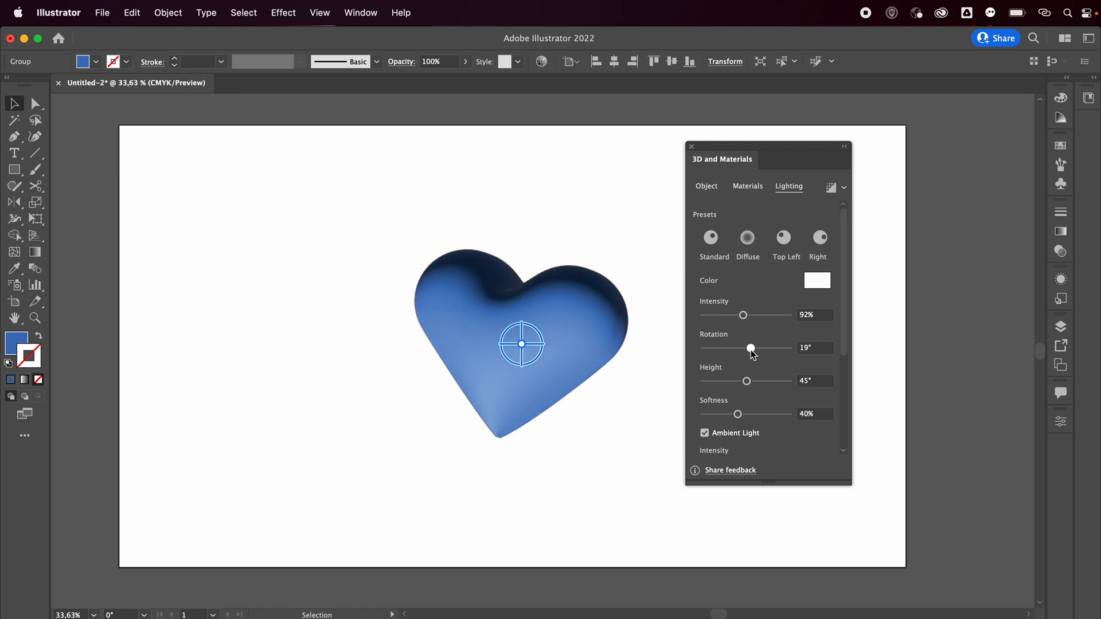
{"action": "left_click_drag", "start_coordinate": [751, 350], "coordinate": [768, 349]}
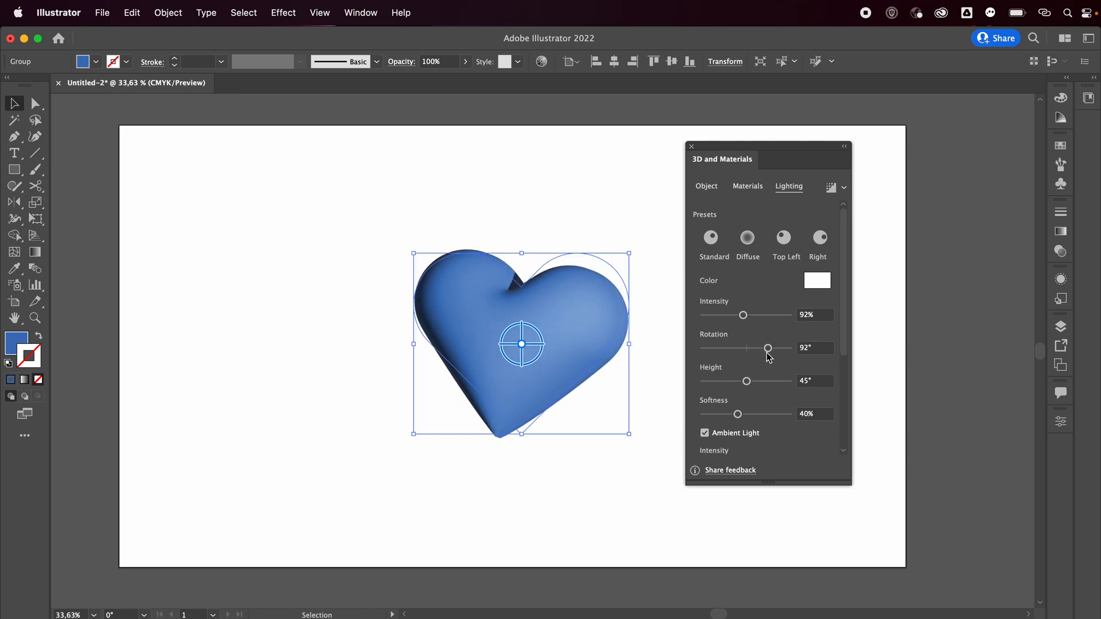
{"action": "left_click_drag", "start_coordinate": [747, 381], "coordinate": [726, 381]}
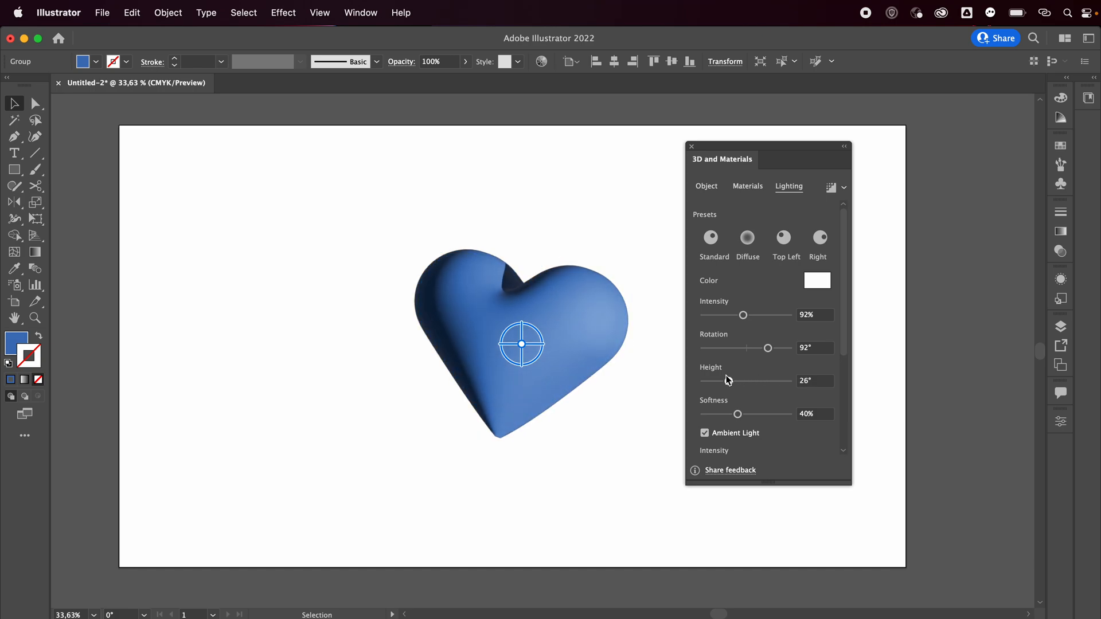
{"action": "left_click_drag", "start_coordinate": [702, 381], "coordinate": [742, 381]}
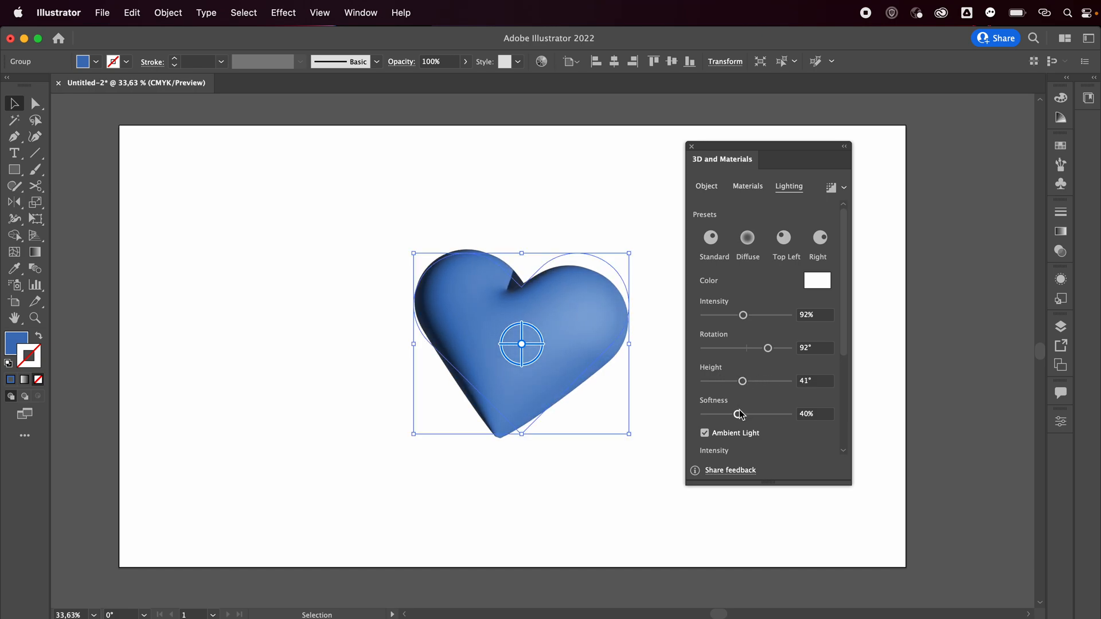
{"action": "left_click_drag", "start_coordinate": [739, 414], "coordinate": [776, 414]}
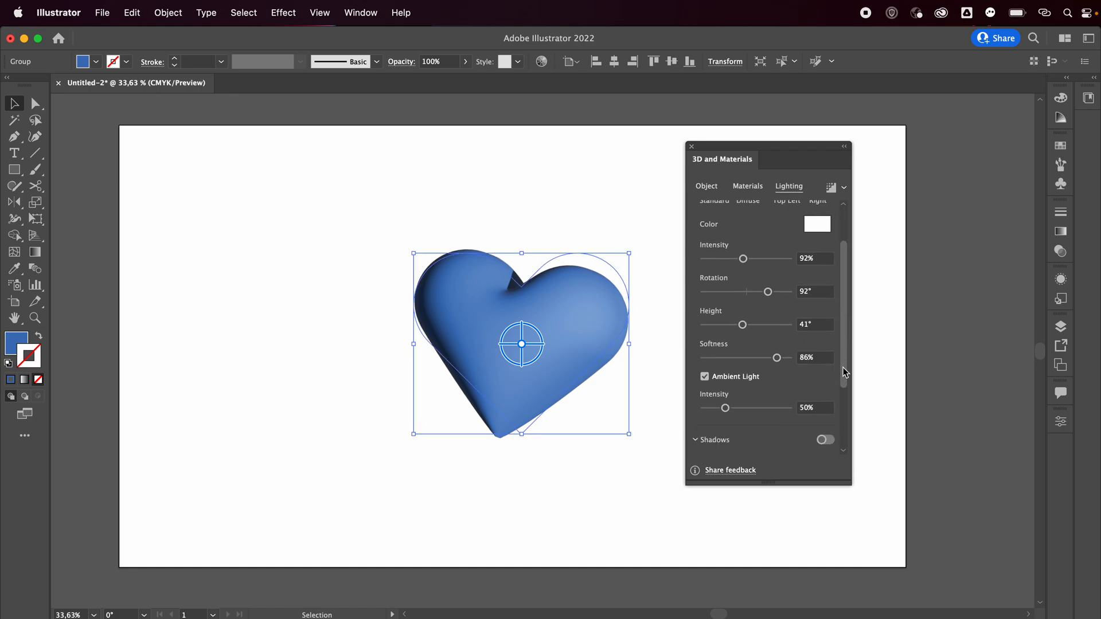
Step: Turn on shadows for the heart and set the position to Behind Object
{"action": "scroll", "scroll_direction": "down", "scroll_amount": 3}
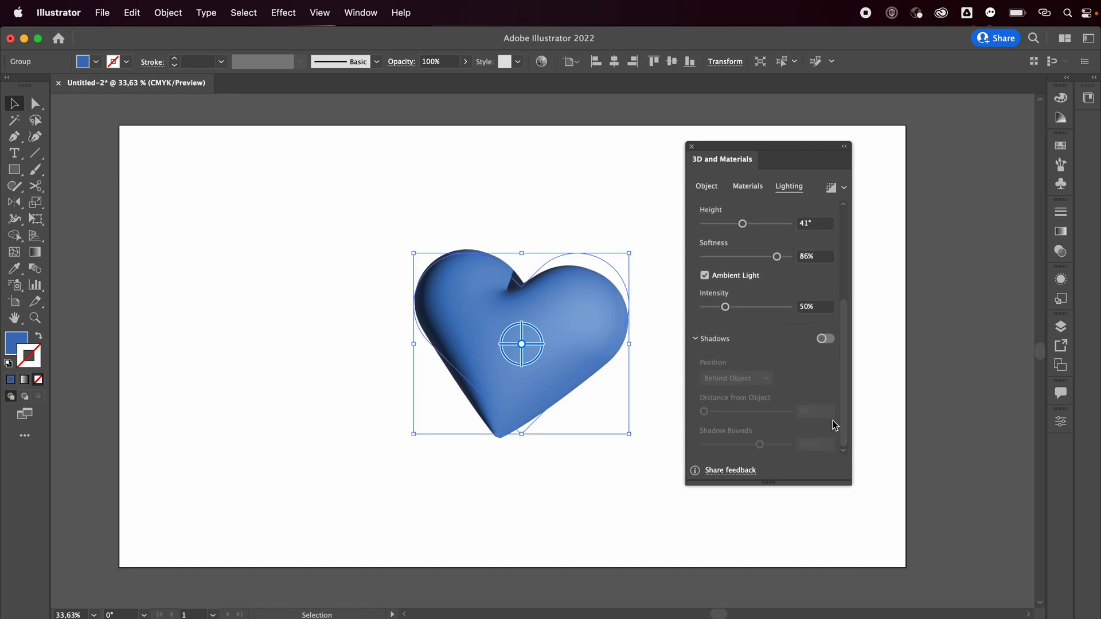
{"action": "mouse_move", "coordinate": [826, 339]}
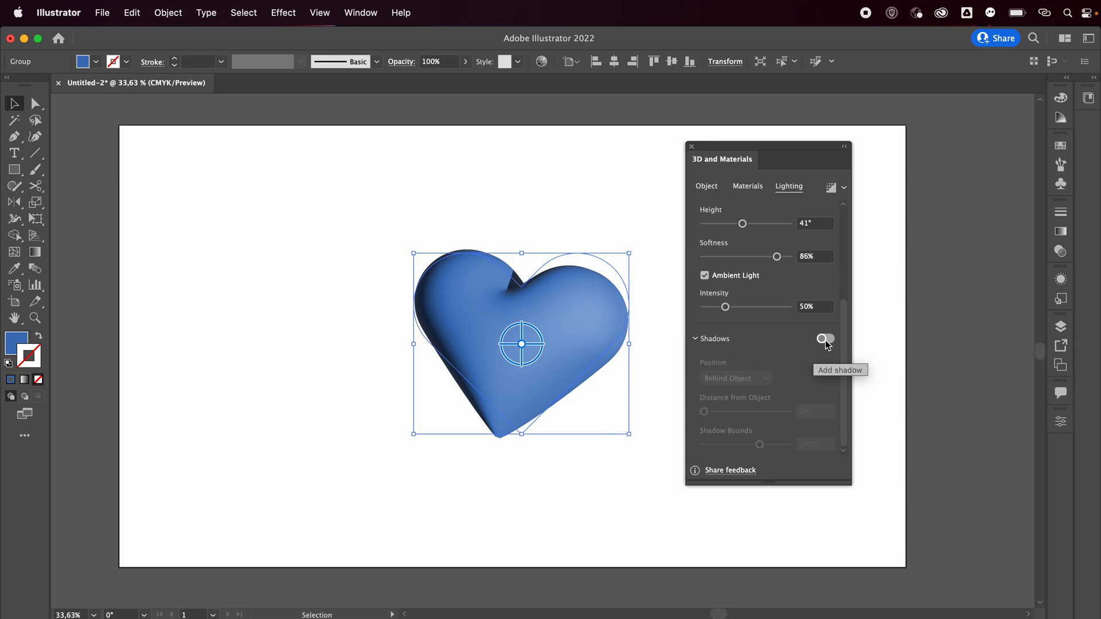
{"action": "left_click", "coordinate": [825, 339]}
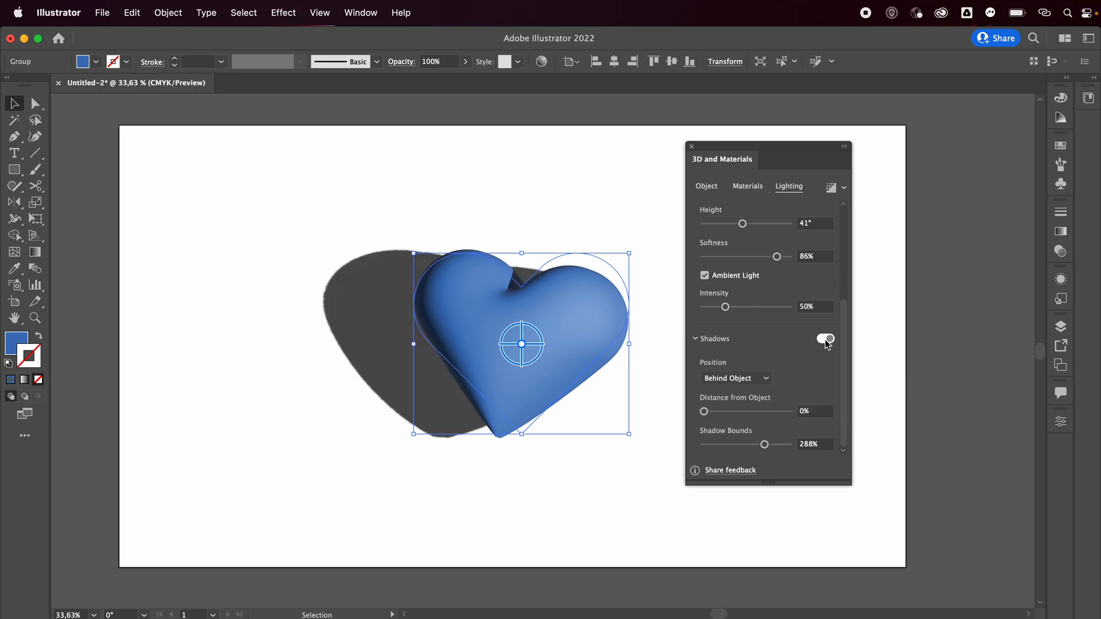
{"action": "left_click", "coordinate": [825, 339]}
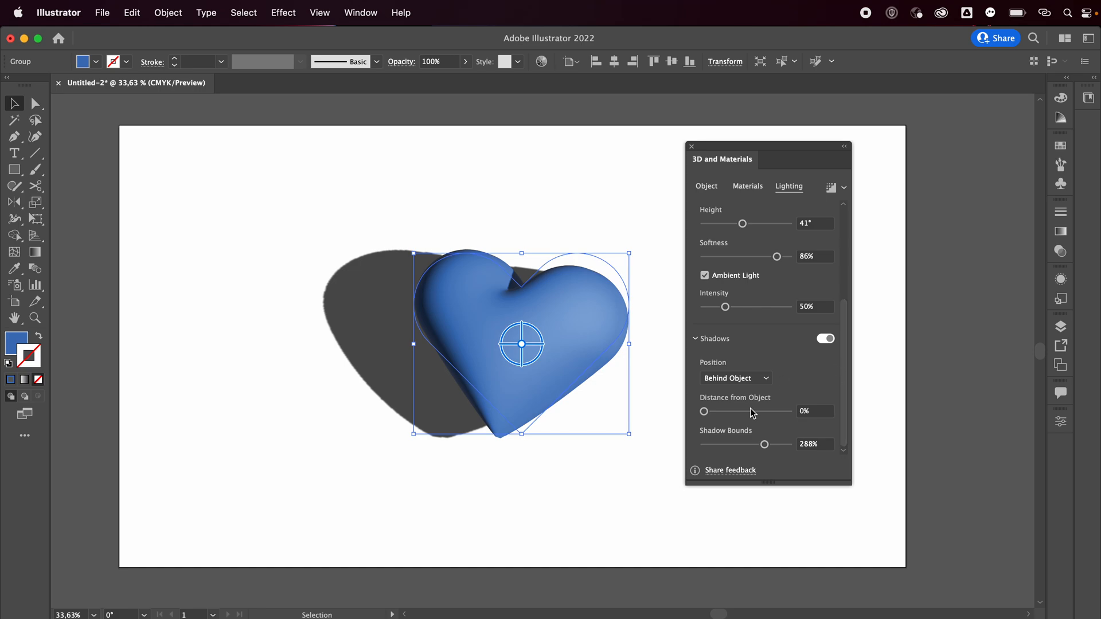
{"action": "left_click", "coordinate": [736, 378]}
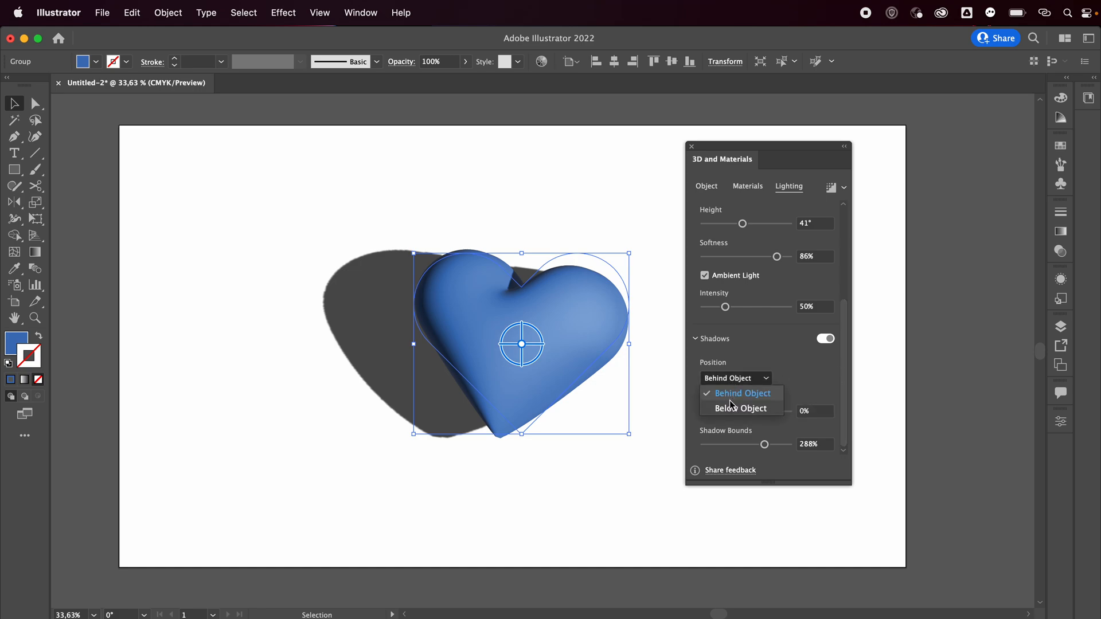
{"action": "left_click", "coordinate": [741, 409]}
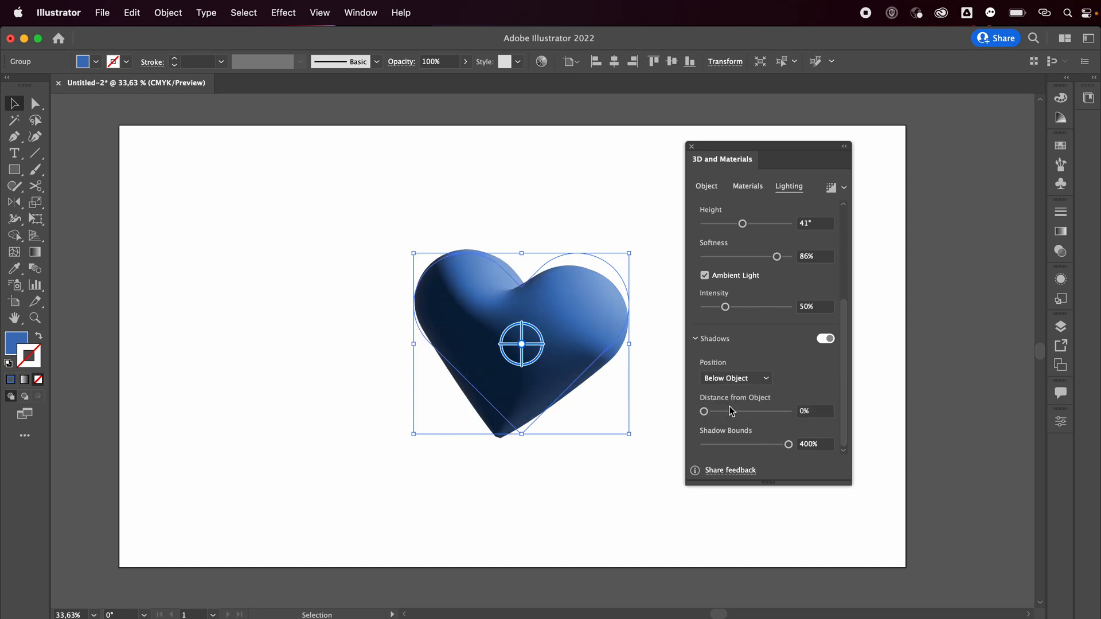
{"action": "mouse_move", "coordinate": [732, 378]}
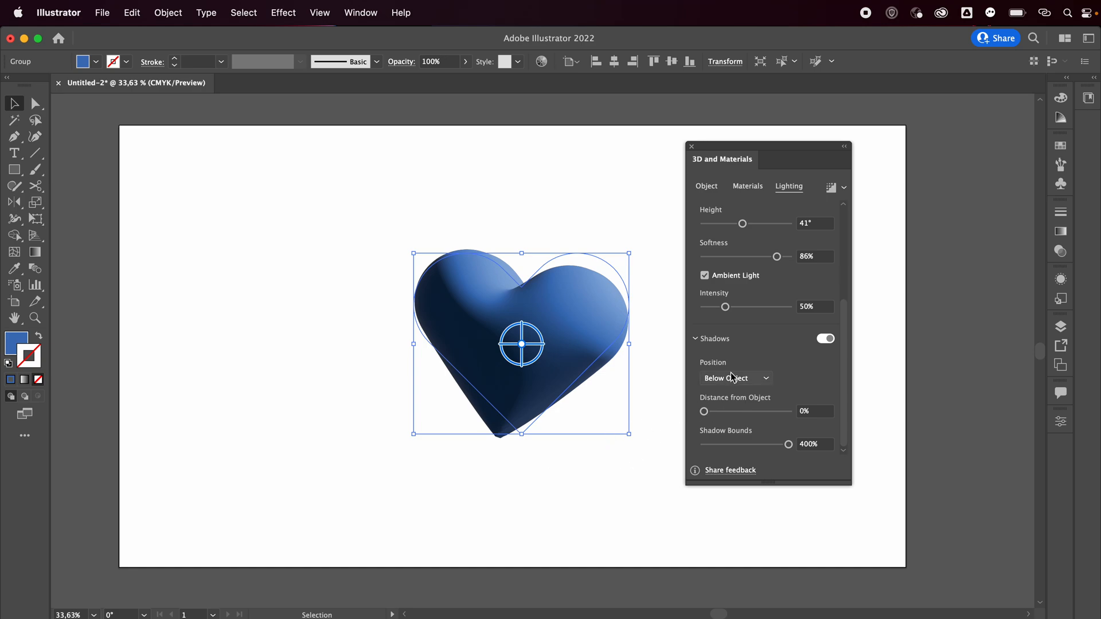
{"action": "left_click", "coordinate": [737, 378]}
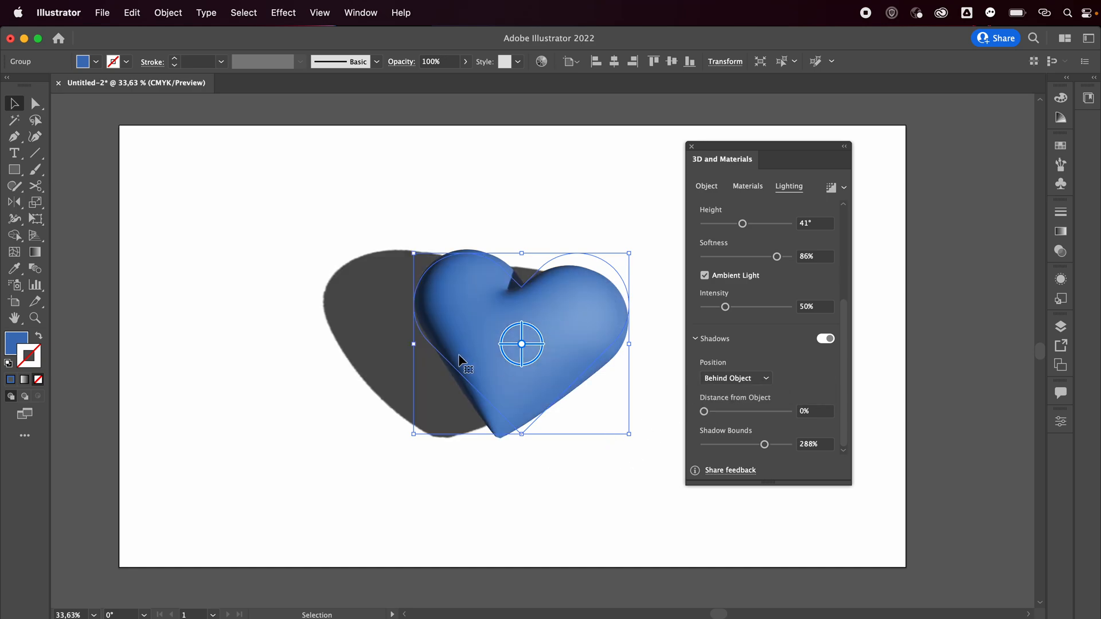
Step: Set the shadow distance from object to 0% and shadow bounds to 400%
{"action": "left_click_drag", "start_coordinate": [704, 411], "coordinate": [764, 411]}
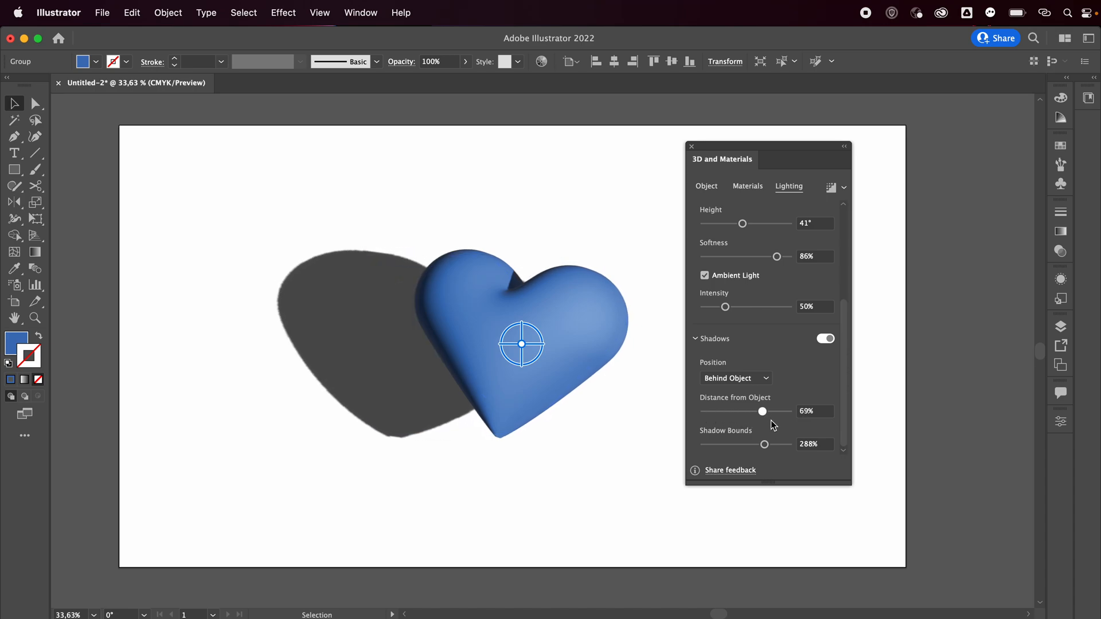
{"action": "left_click_drag", "start_coordinate": [763, 411], "coordinate": [788, 411]}
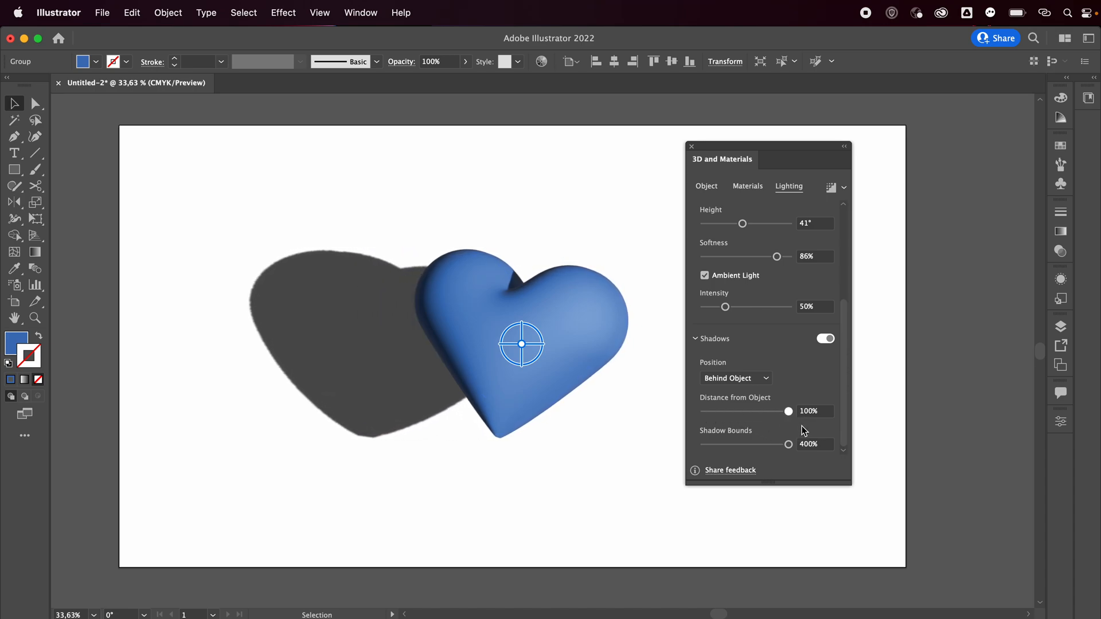
{"action": "left_click_drag", "start_coordinate": [788, 412], "coordinate": [783, 412]}
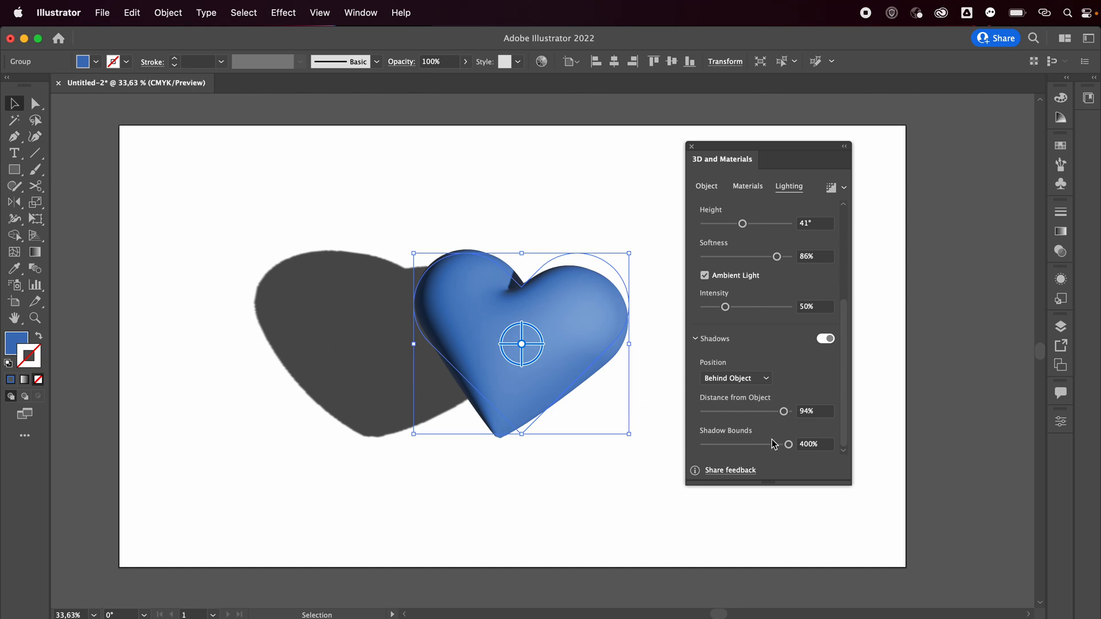
{"action": "left_click_drag", "start_coordinate": [788, 445], "coordinate": [723, 445]}
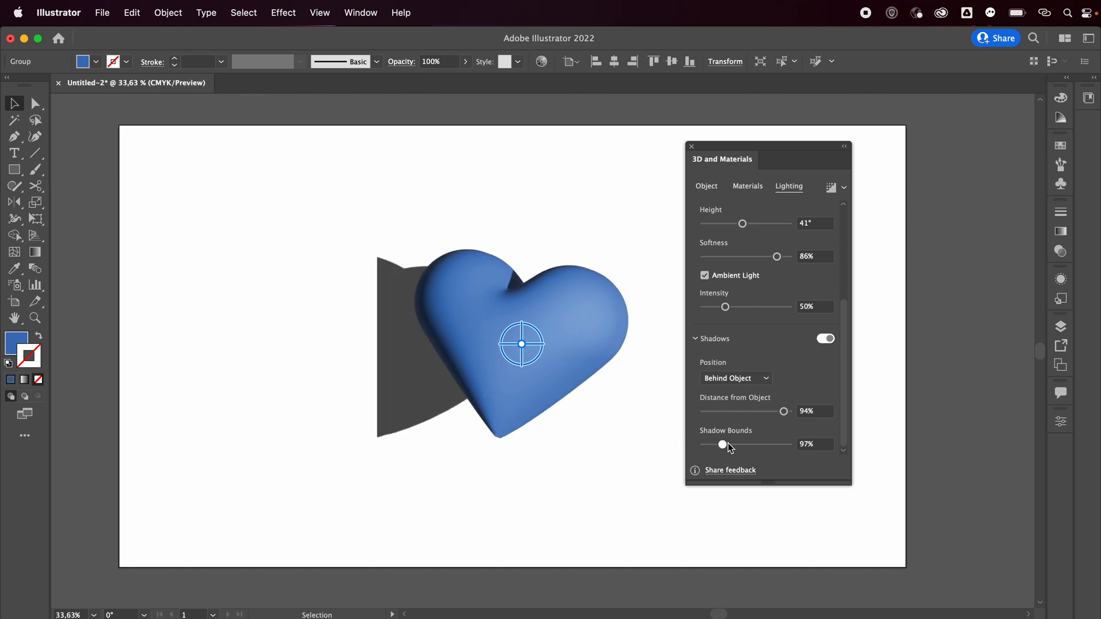
{"action": "left_click_drag", "start_coordinate": [722, 444], "coordinate": [789, 445]}
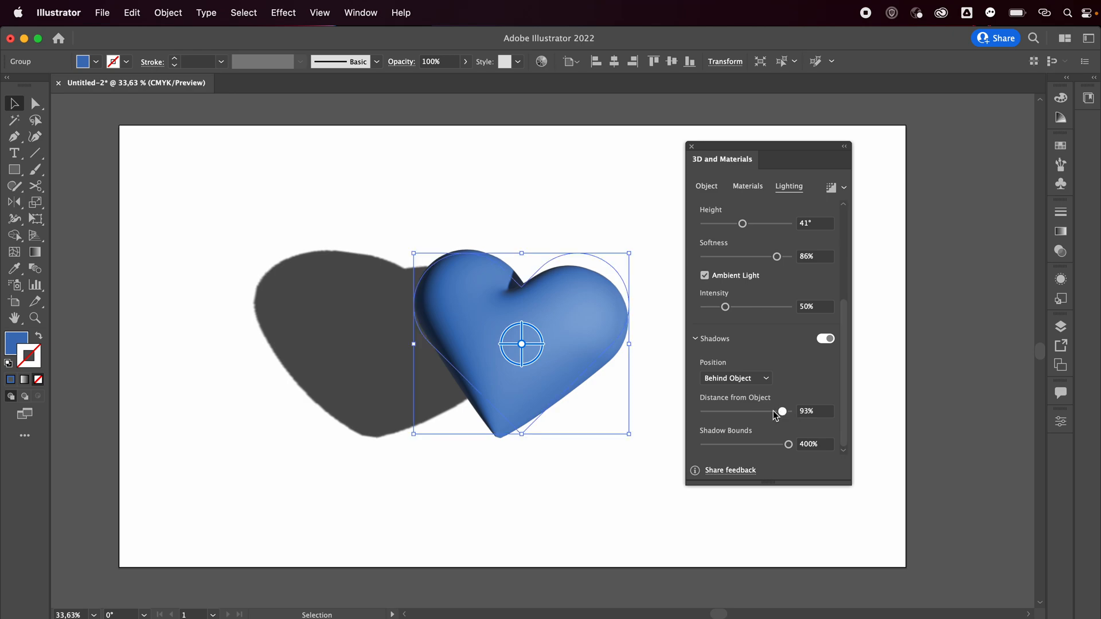
{"action": "left_click_drag", "start_coordinate": [782, 410], "coordinate": [705, 411]}
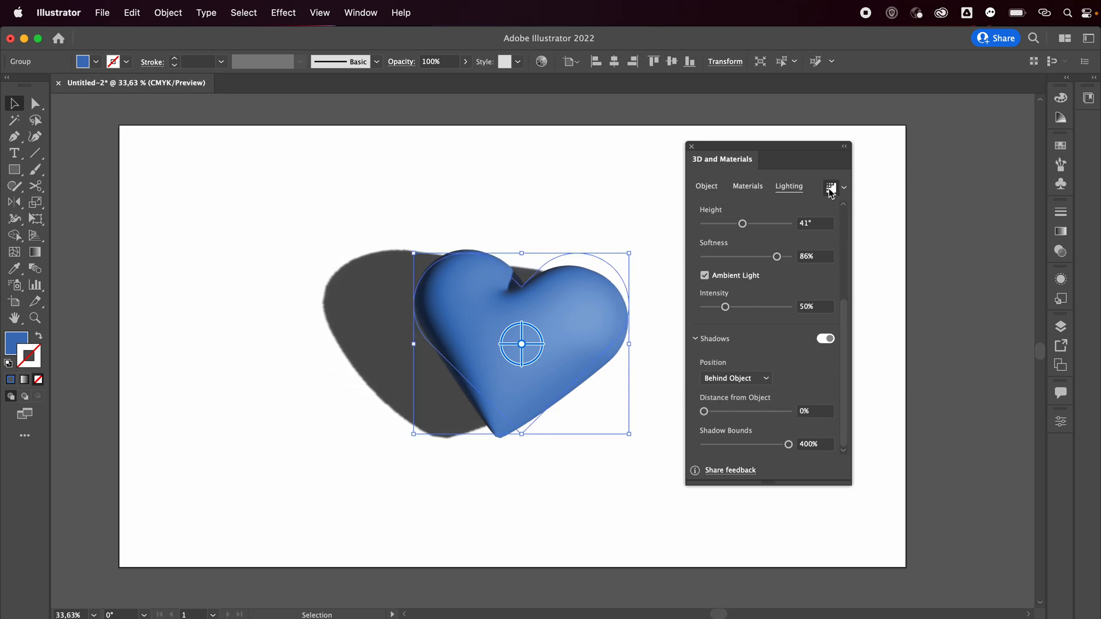
{"action": "mouse_move", "coordinate": [539, 342]}
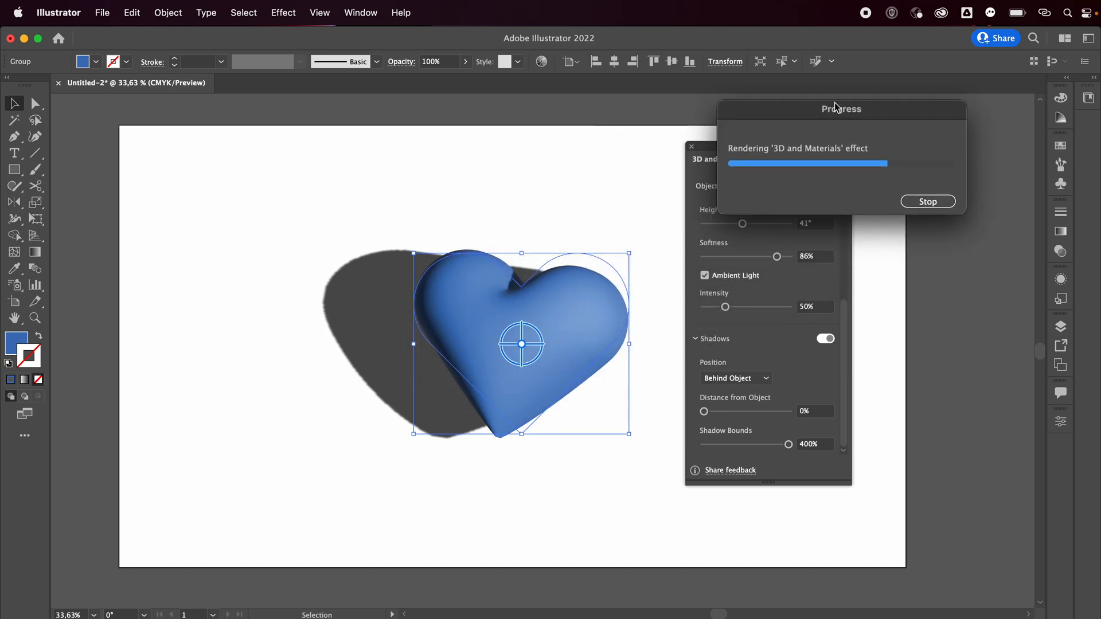
Step: Move the ray-tracing progress box aside while the heart renders
{"action": "left_click_drag", "start_coordinate": [841, 109], "coordinate": [964, 38]}
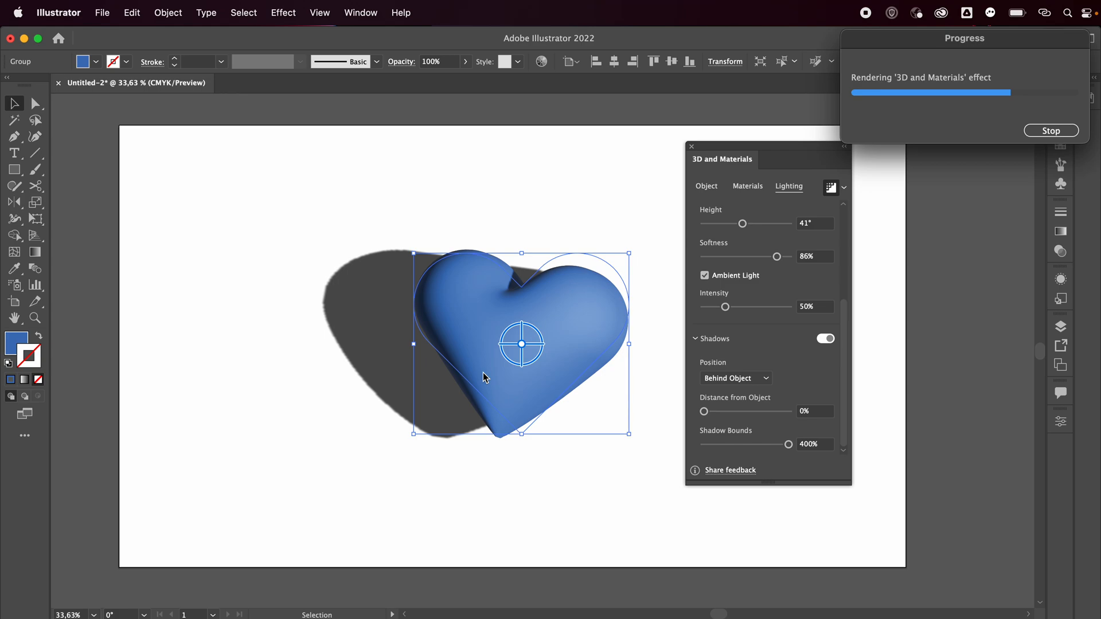
{"action": "mouse_move", "coordinate": [914, 225]}
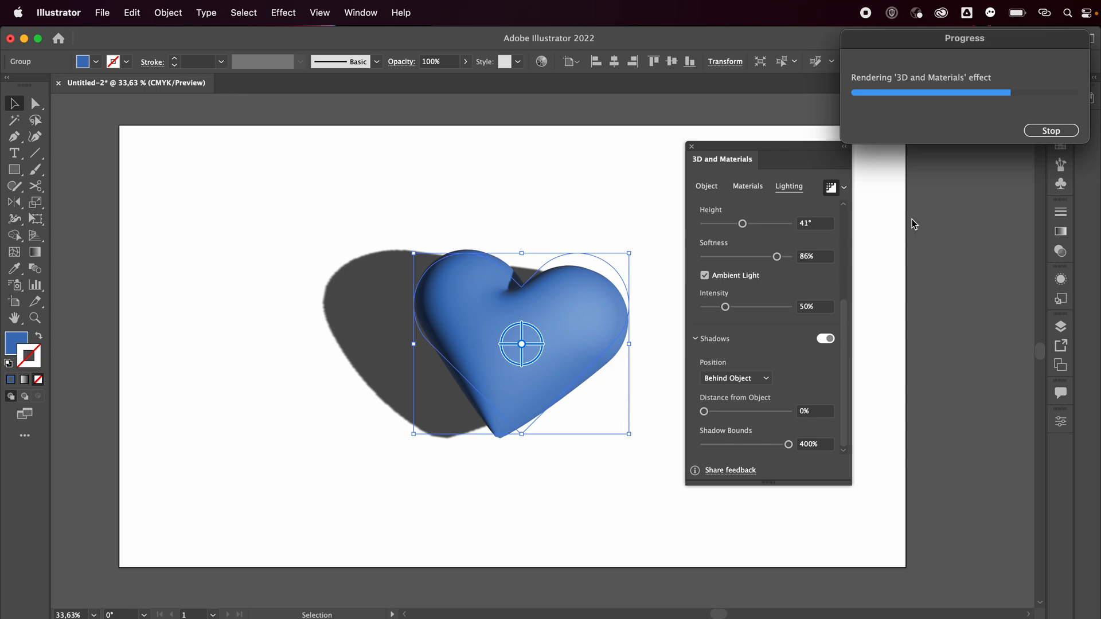
{"action": "mouse_move", "coordinate": [934, 215]}
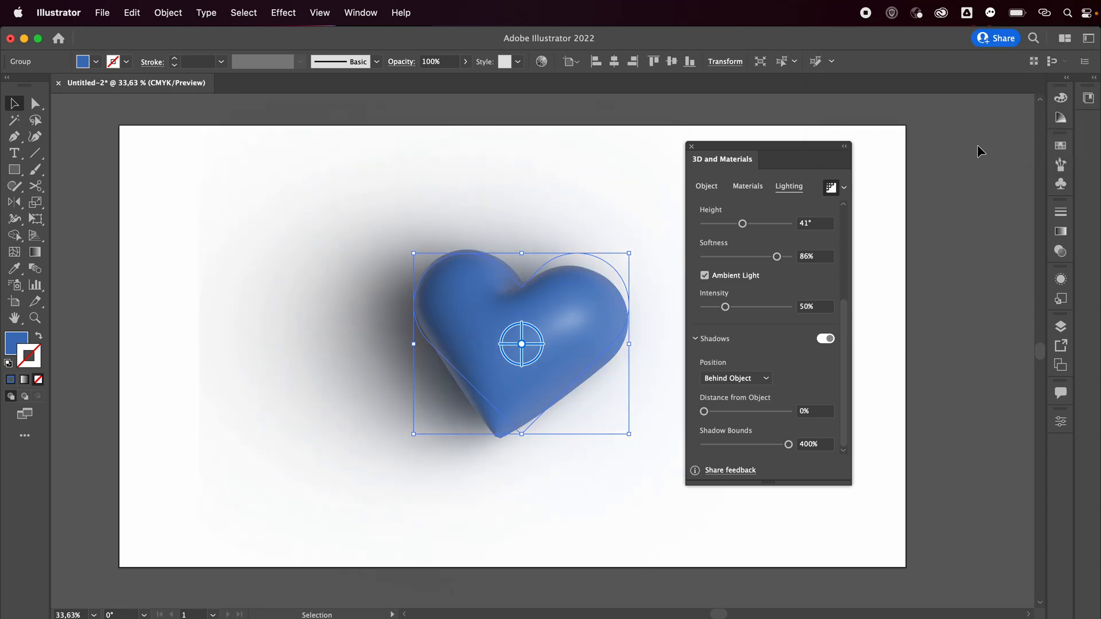
{"action": "mouse_move", "coordinate": [1074, 257]}
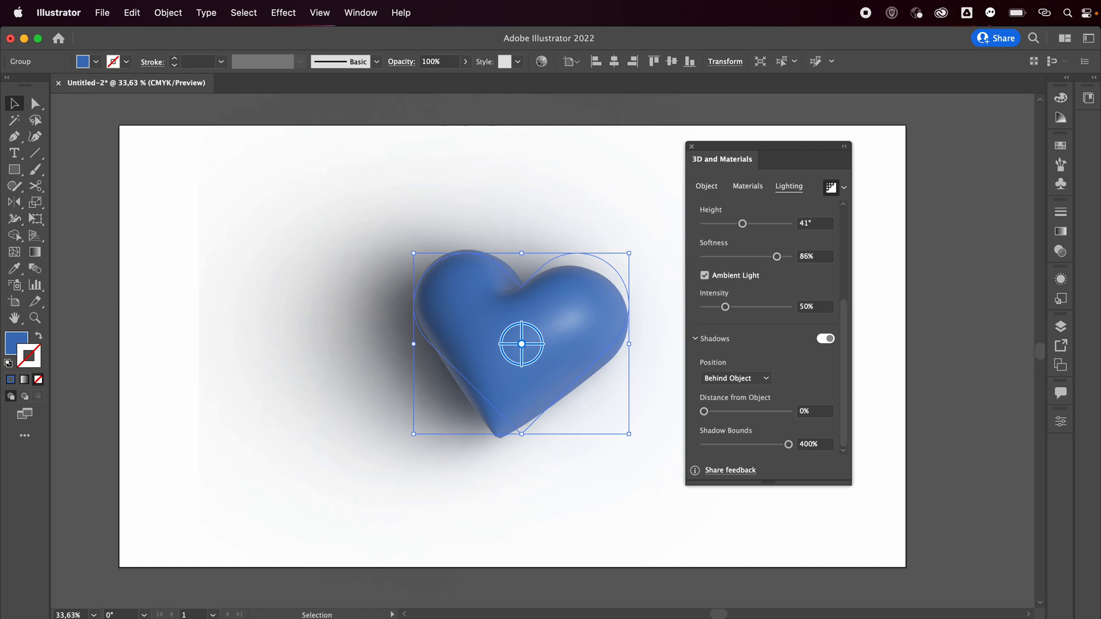
{"action": "mouse_move", "coordinate": [921, 4]}
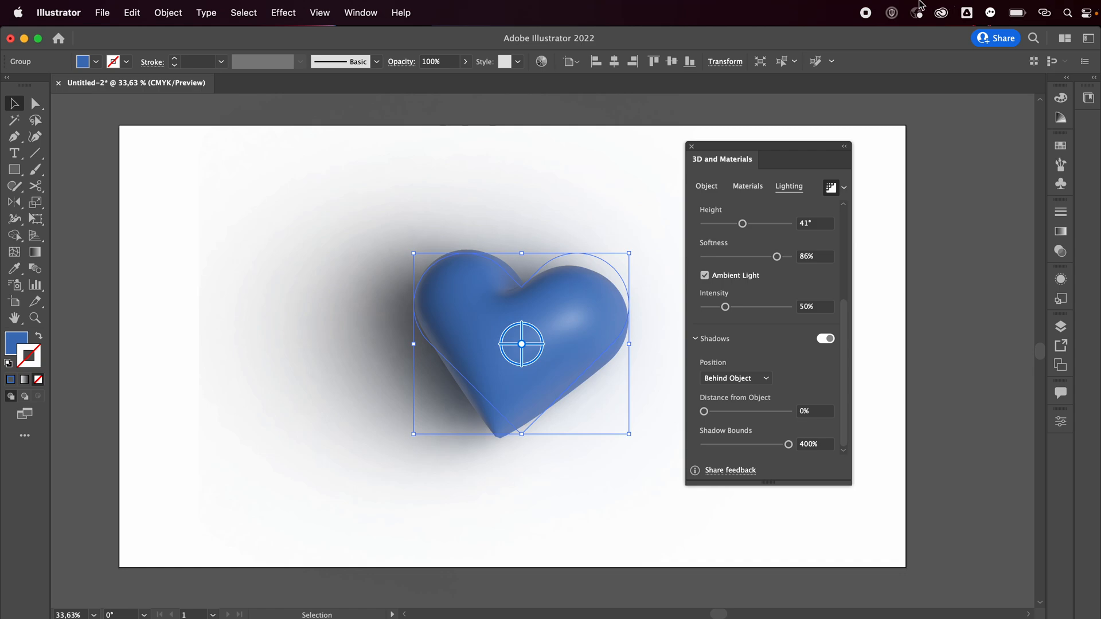